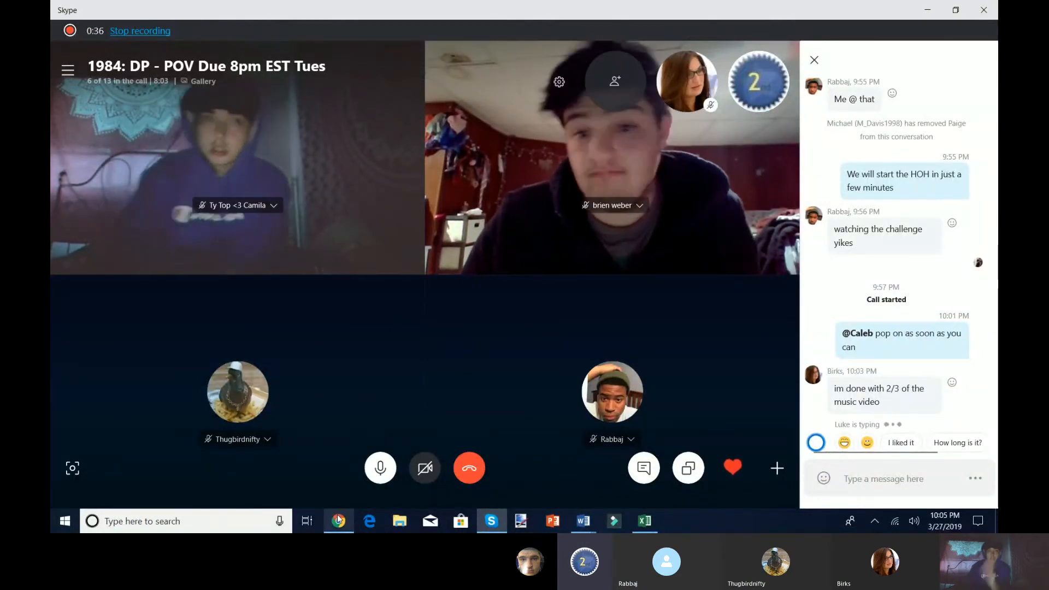
# - Finish entering the seven names on random.org, randomize them and select the resulting list
pyautogui.click(338, 521)
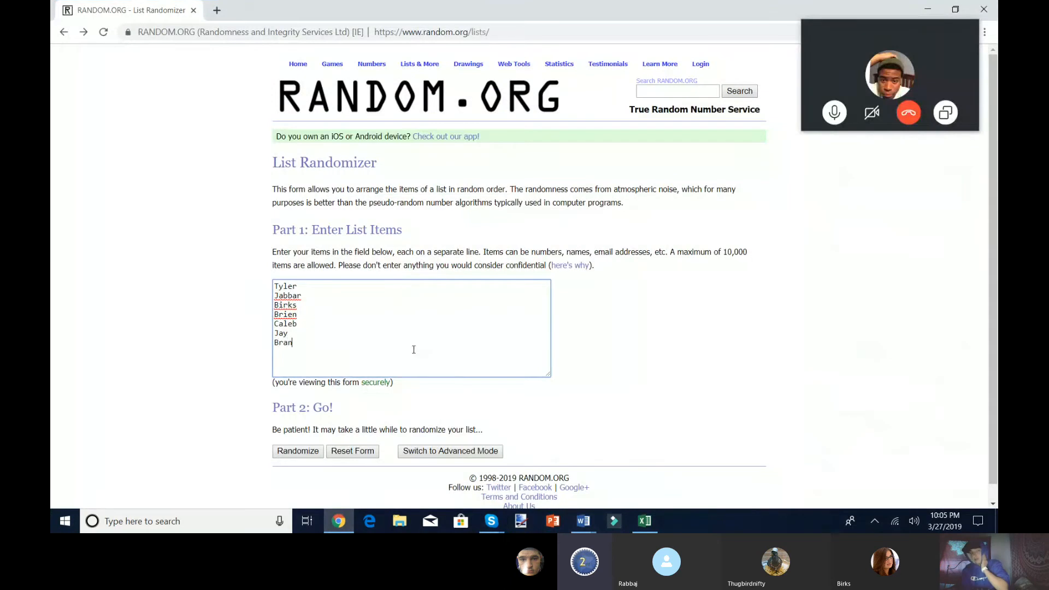
pyautogui.write('don')
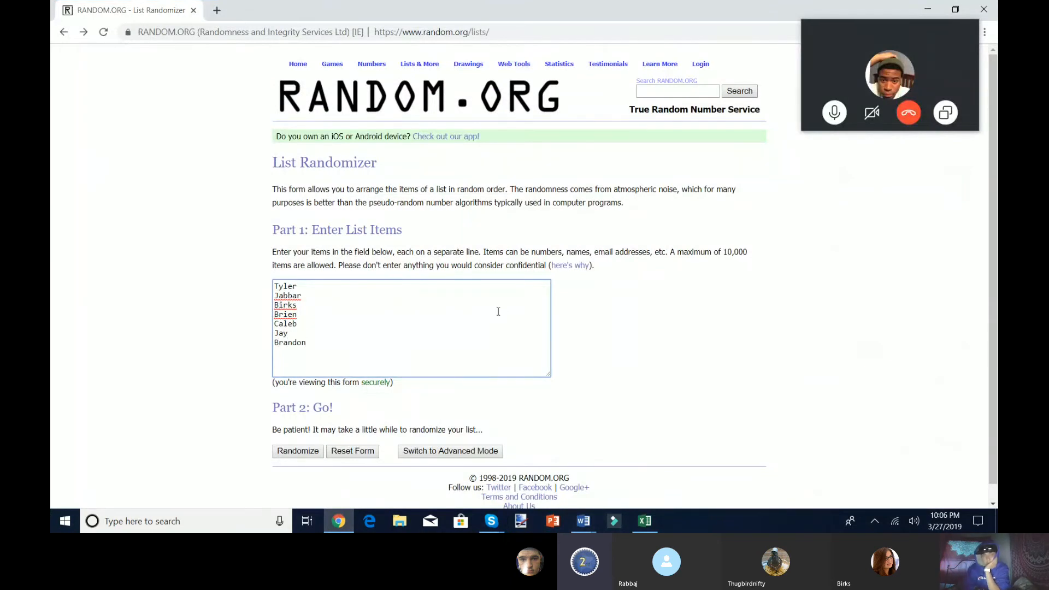
pyautogui.moveTo(322, 331)
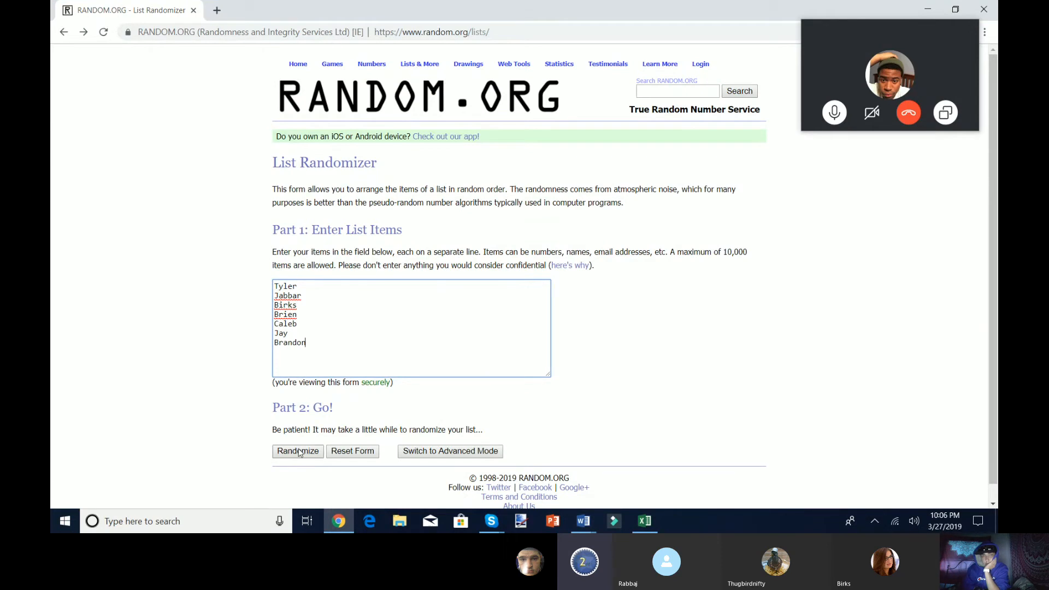
pyautogui.click(297, 450)
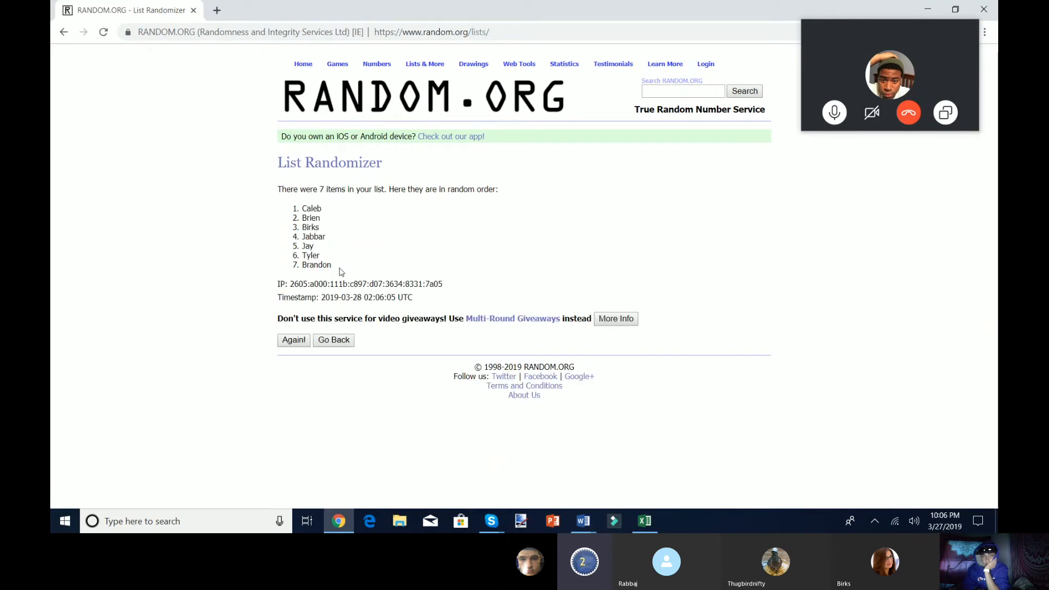
pyautogui.moveTo(312, 208); pyautogui.dragTo(316, 265)
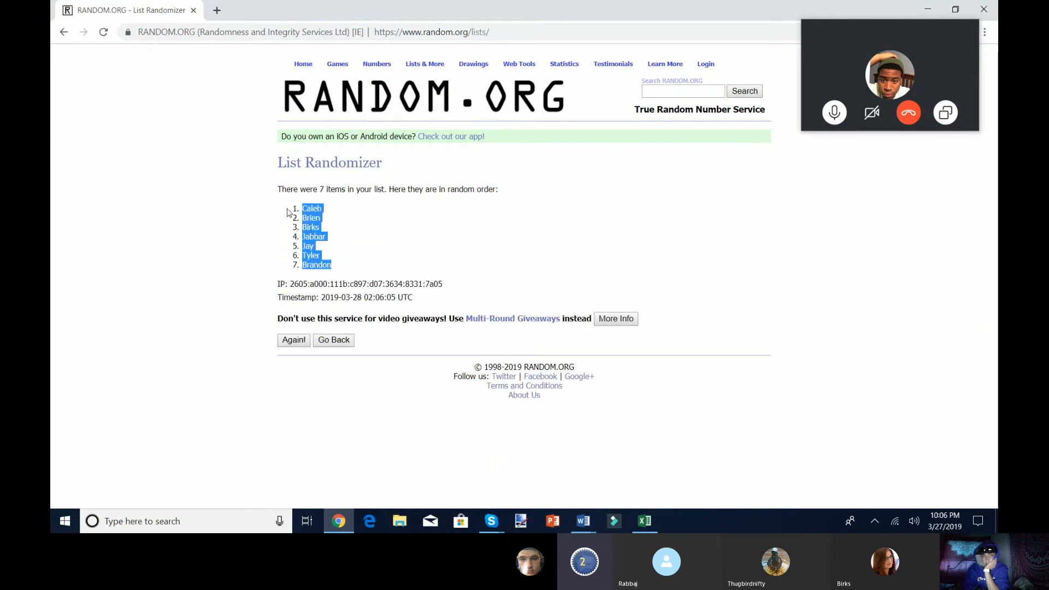
# - Retype column M in the randomized order Caleb to Brandon and select the pasted helper list in column P
pyautogui.click(644, 521)
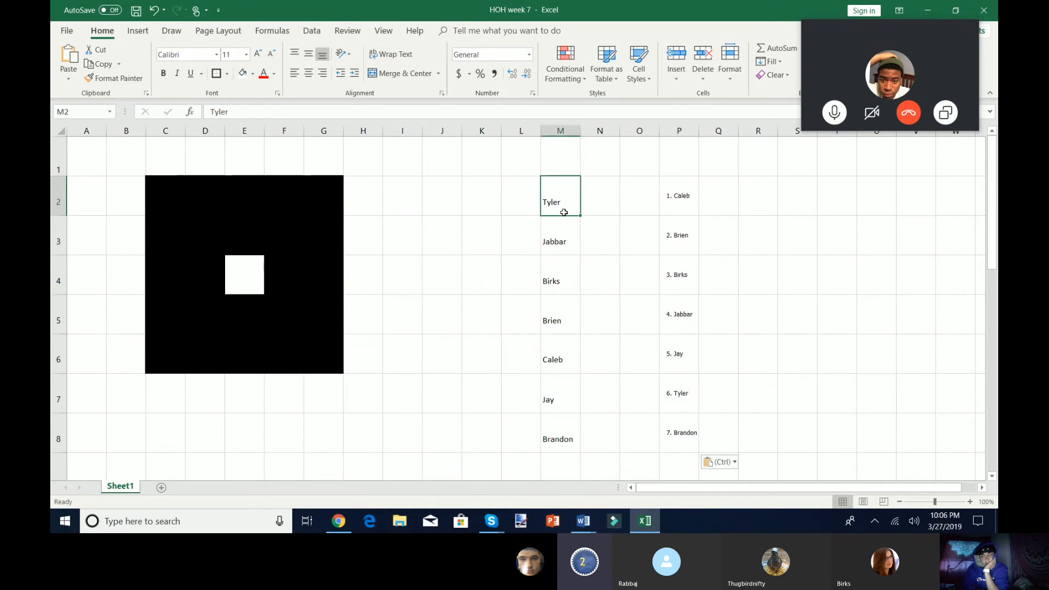
pyautogui.write('Br')
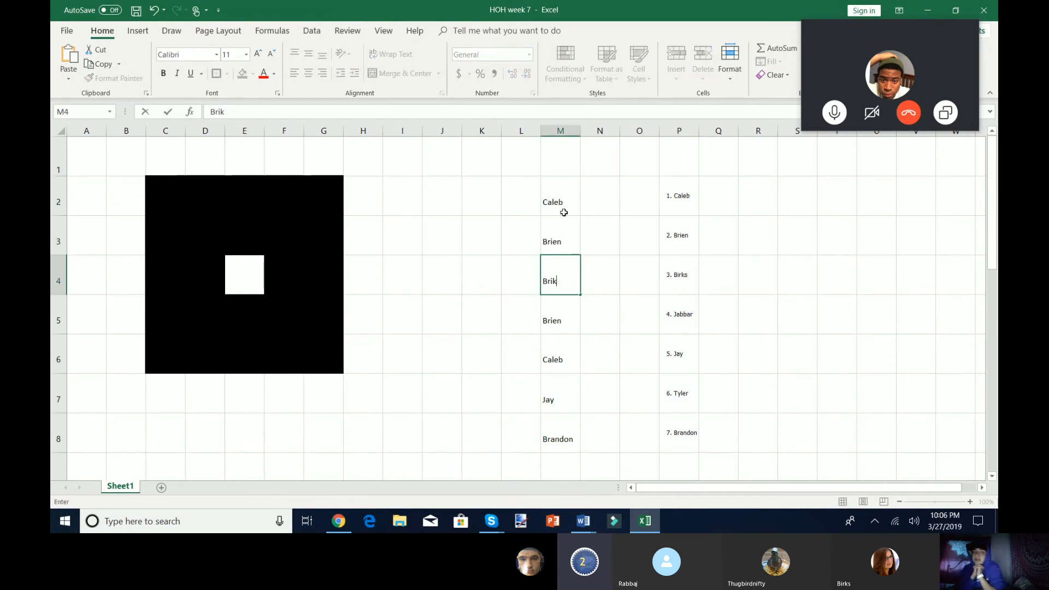
pyautogui.press('Backspace')
pyautogui.write('irks')
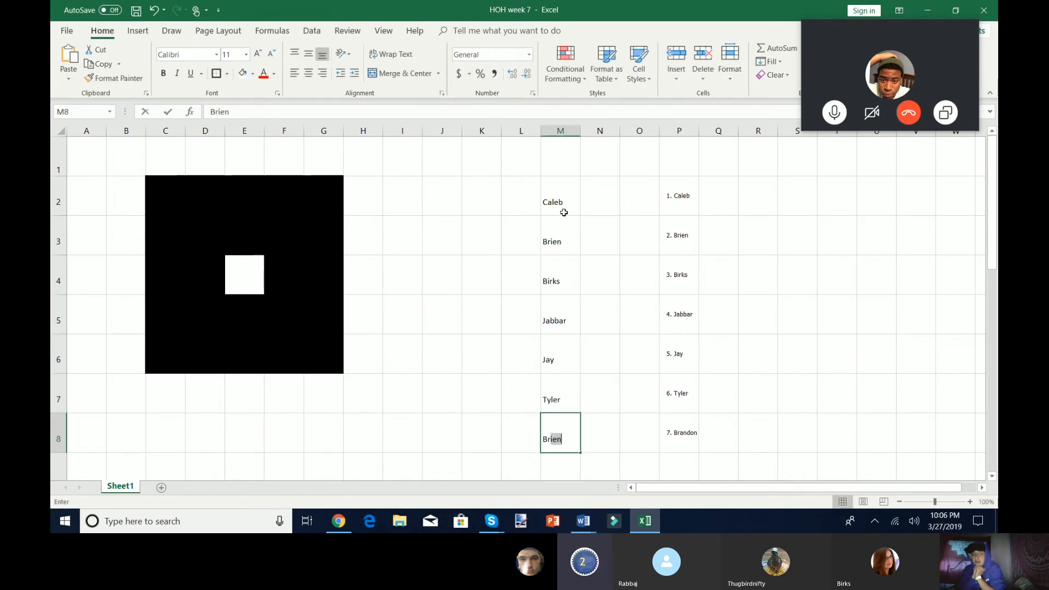
pyautogui.moveTo(679, 195); pyautogui.dragTo(678, 353)
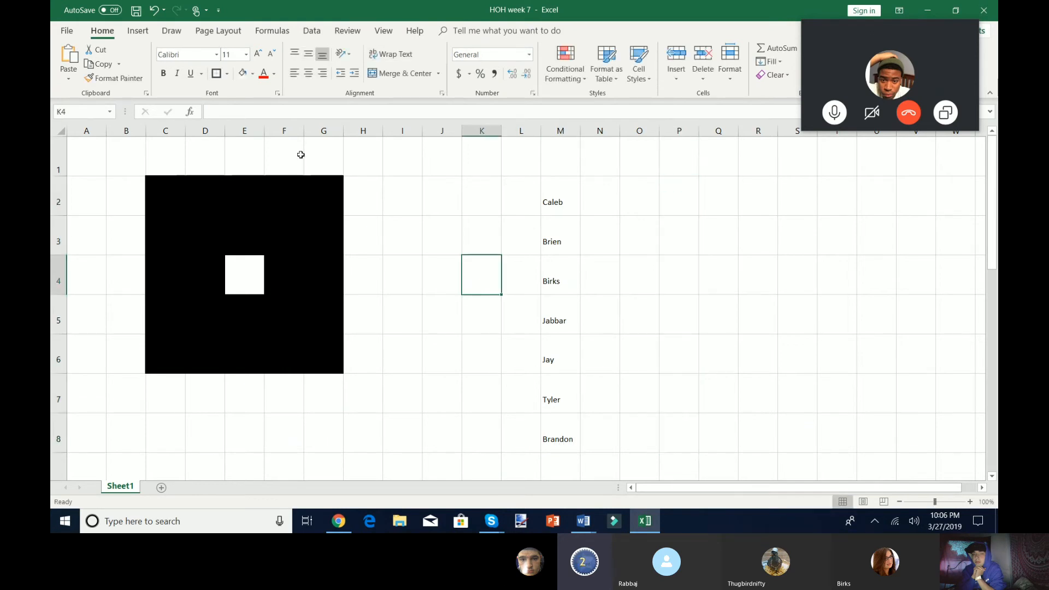
pyautogui.moveTo(177, 195)
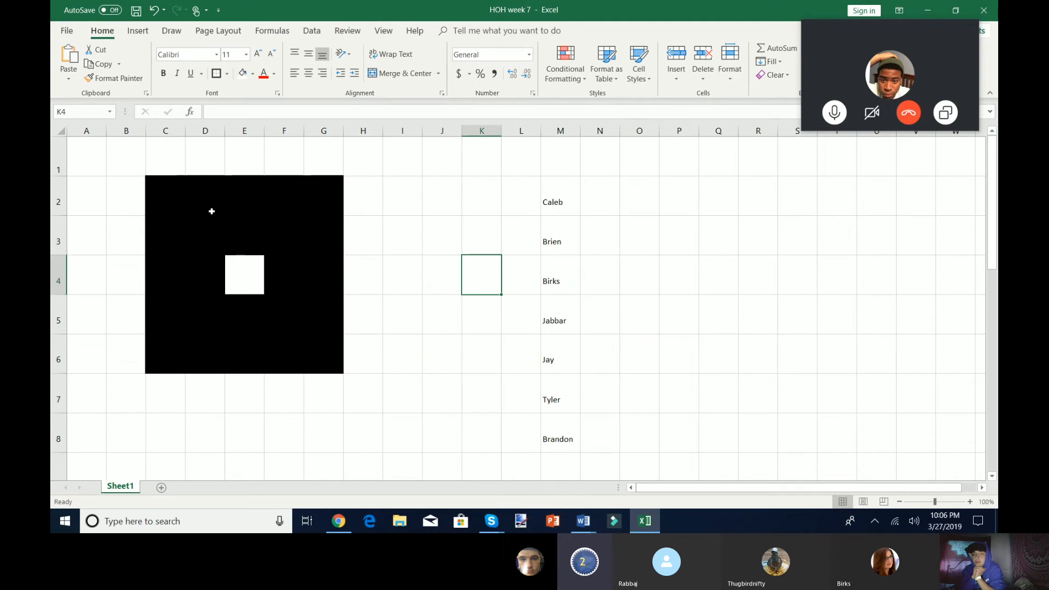
# - Clear the helper list and return to the grid cells beside the names
pyautogui.click(480, 235)
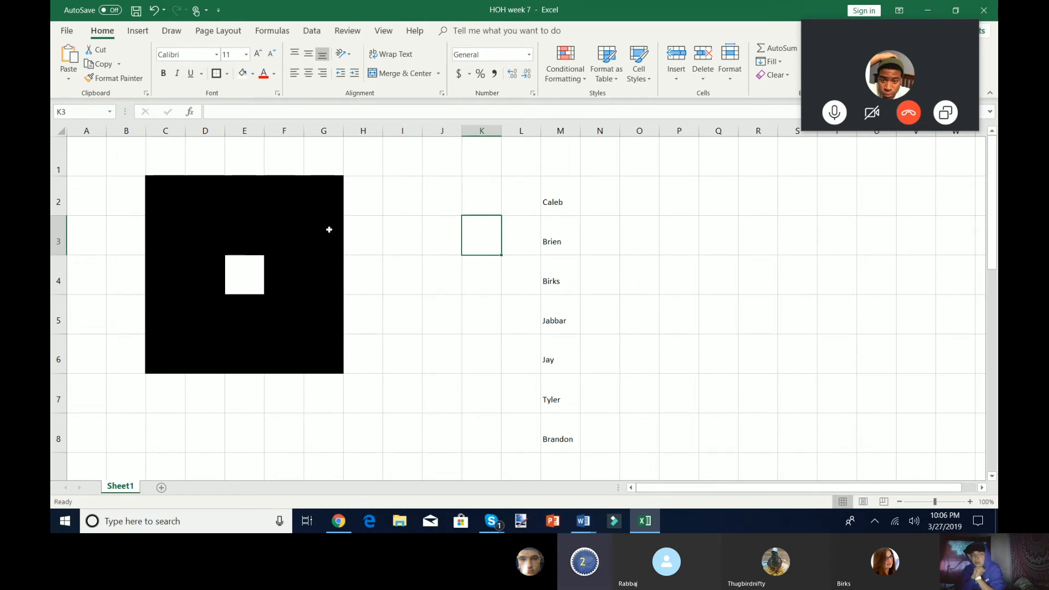
pyautogui.moveTo(403, 263)
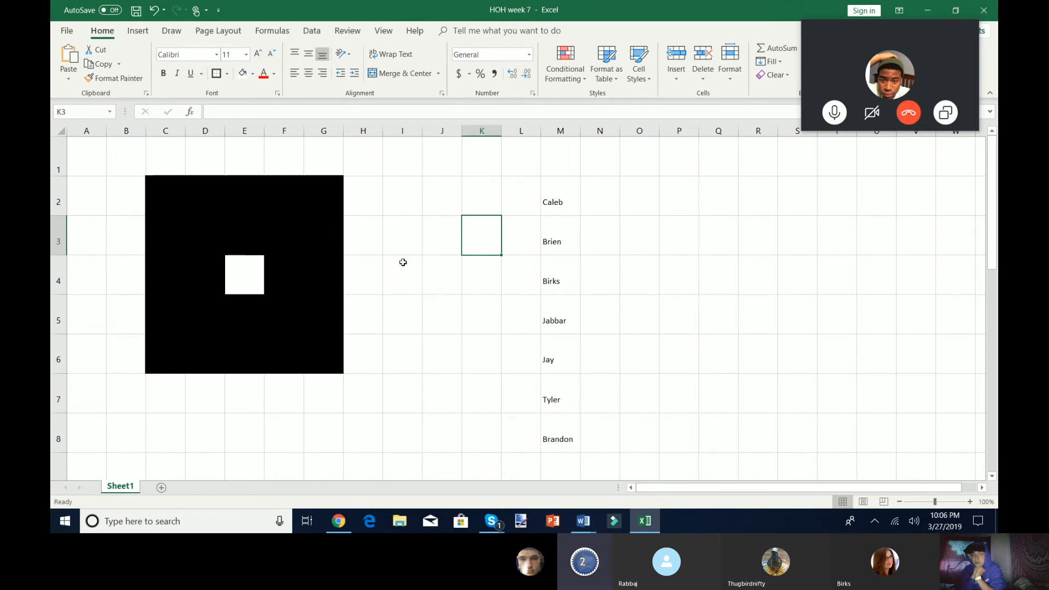
pyautogui.click(480, 275)
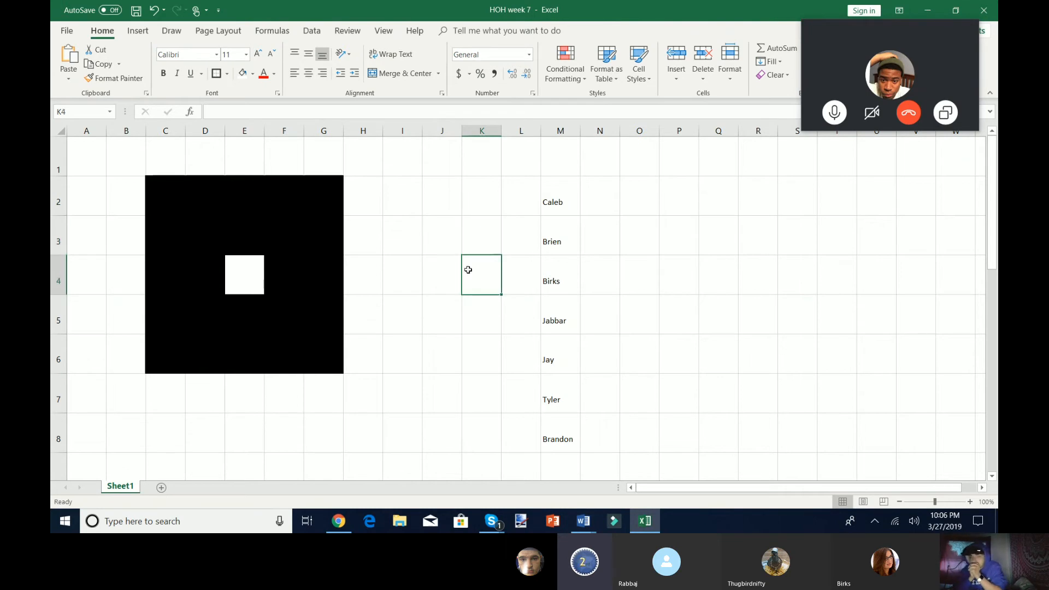
pyautogui.click(442, 275)
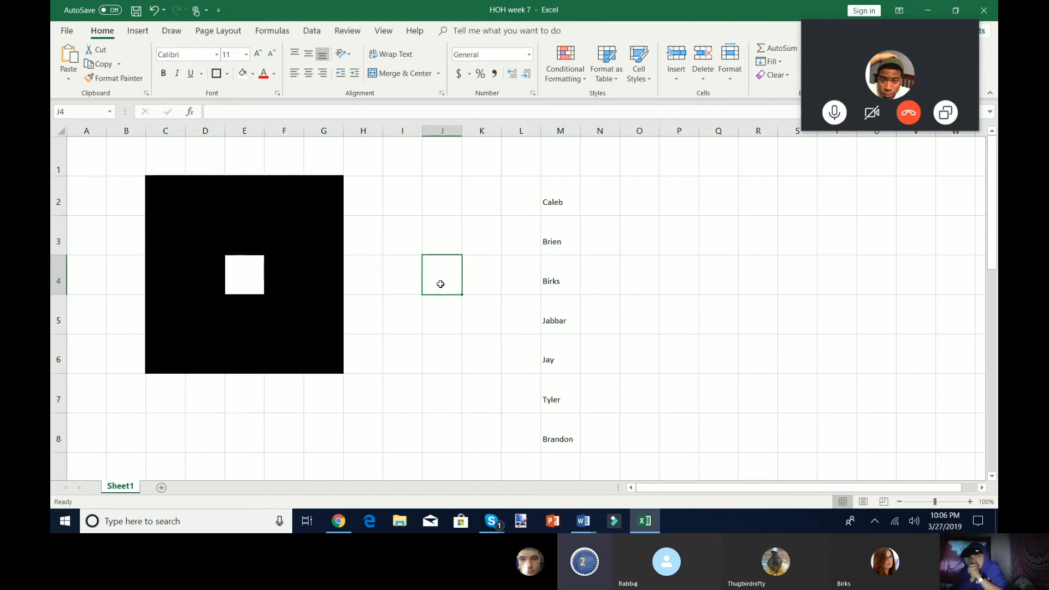
pyautogui.moveTo(435, 211)
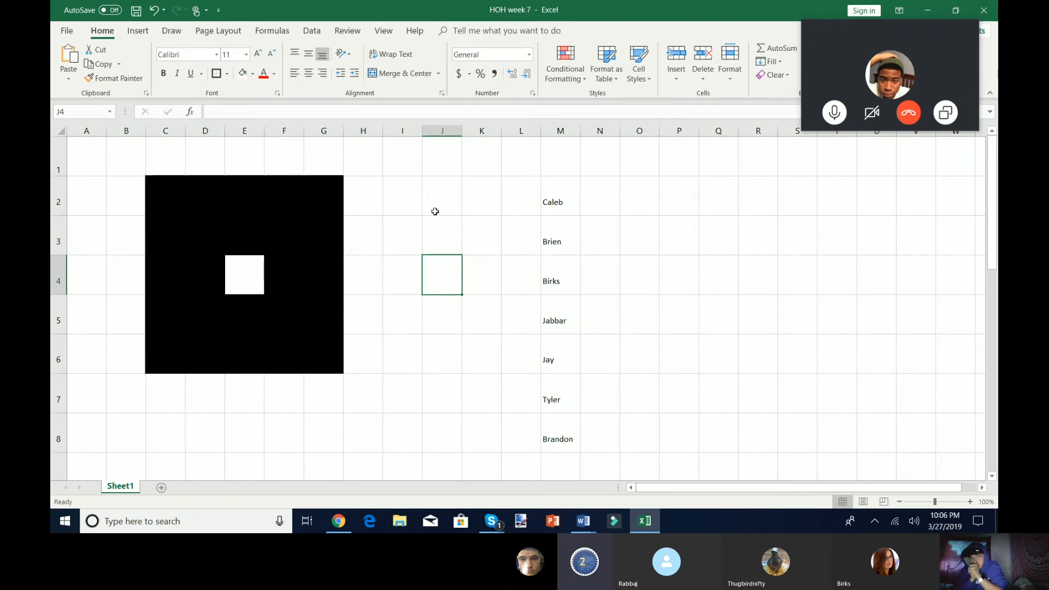
# - Select a grid cell before returning to the Skype call window
pyautogui.click(442, 233)
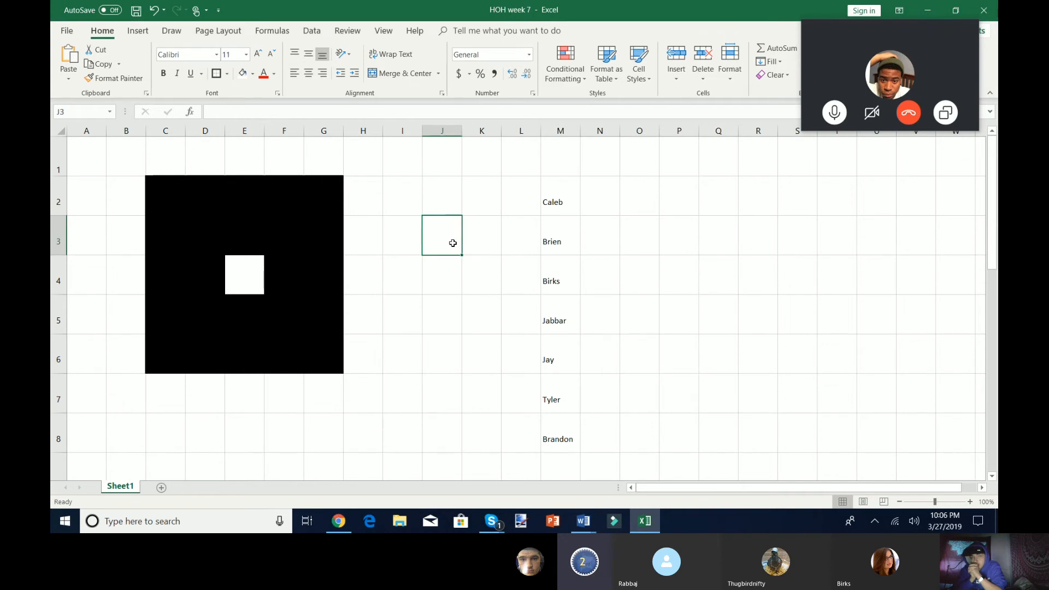
pyautogui.moveTo(531, 395)
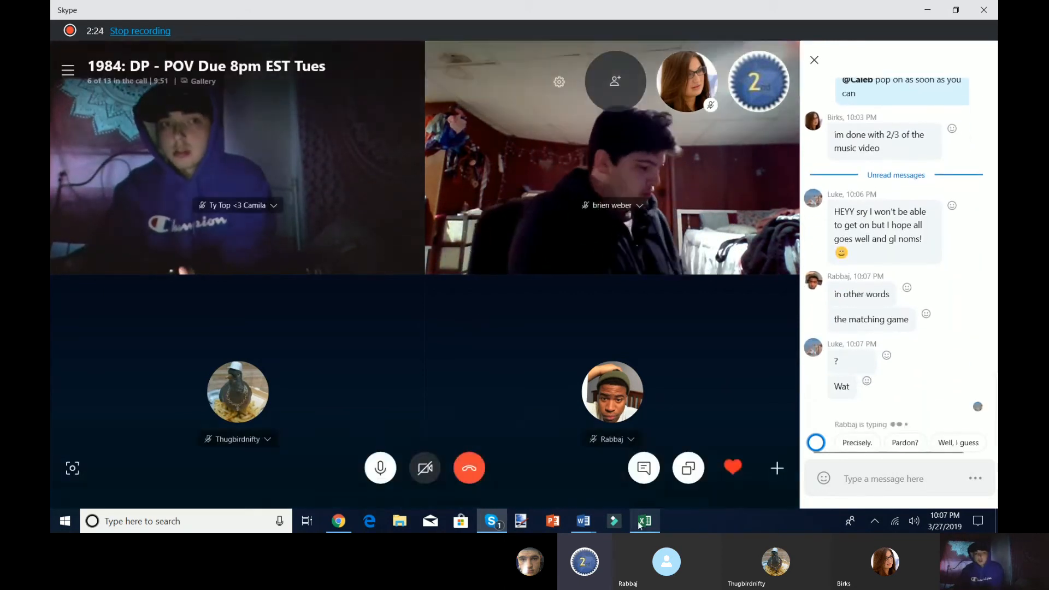
# - Back in the sheet, mark Caleb and Brien as the players up and select the white square at E4
pyautogui.click(642, 522)
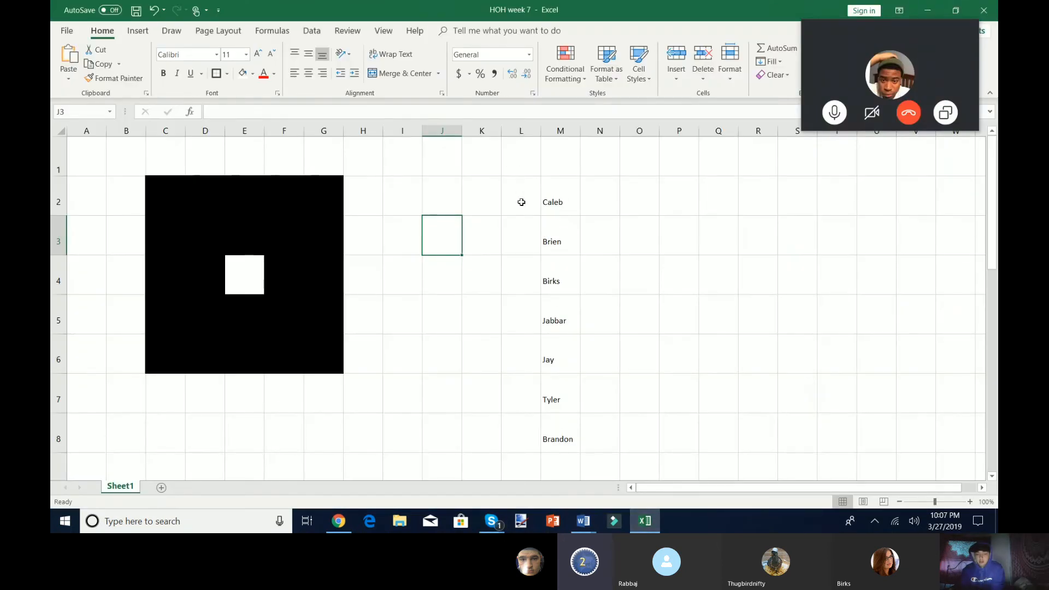
pyautogui.click(560, 202)
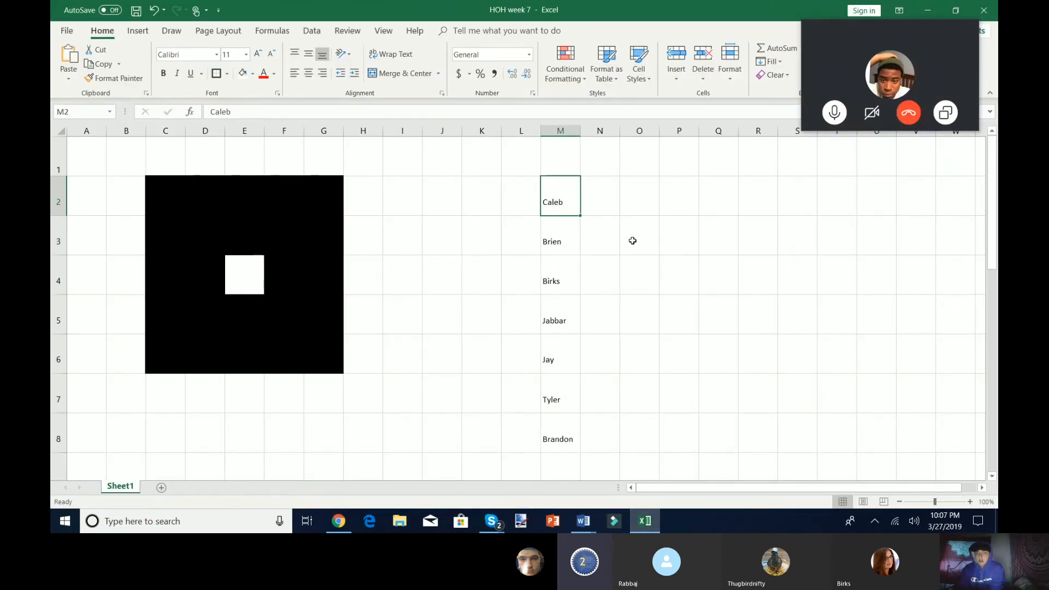
pyautogui.click(559, 240)
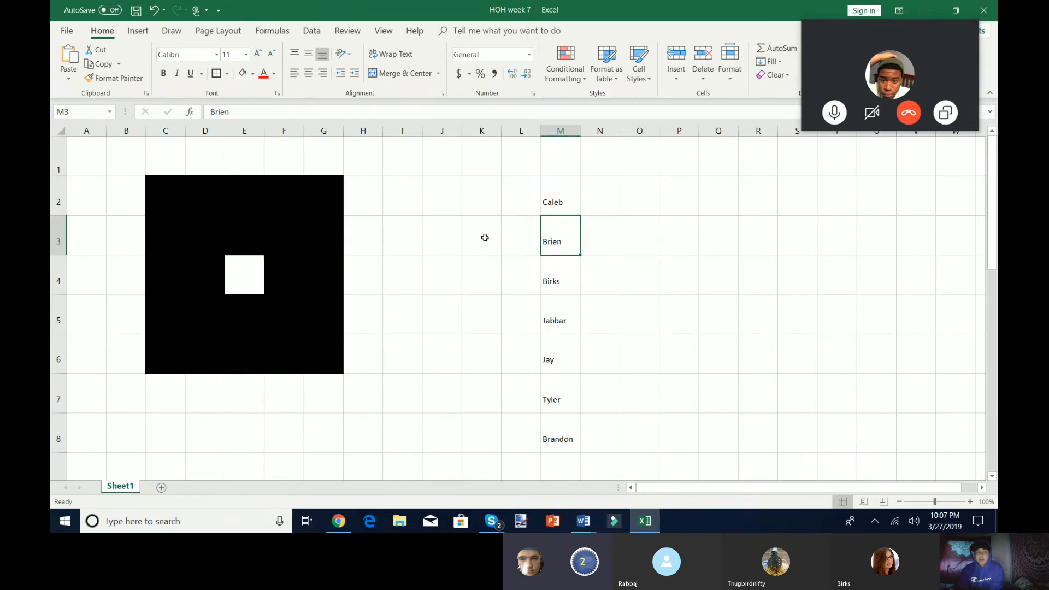
pyautogui.click(244, 275)
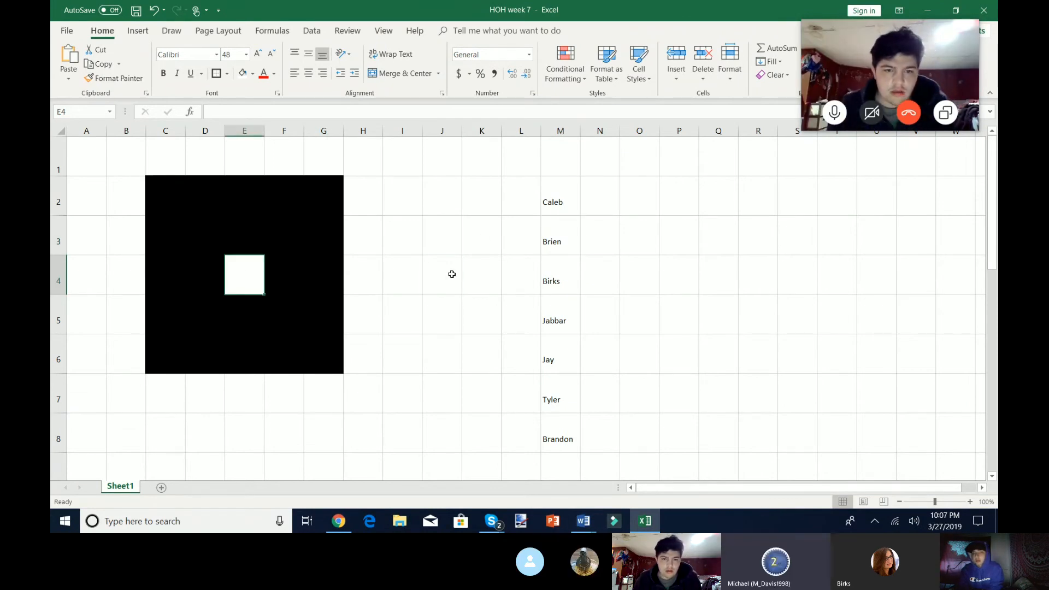
# - Uncover the picked square to show its letter A, then black it out again after no match
pyautogui.click(442, 274)
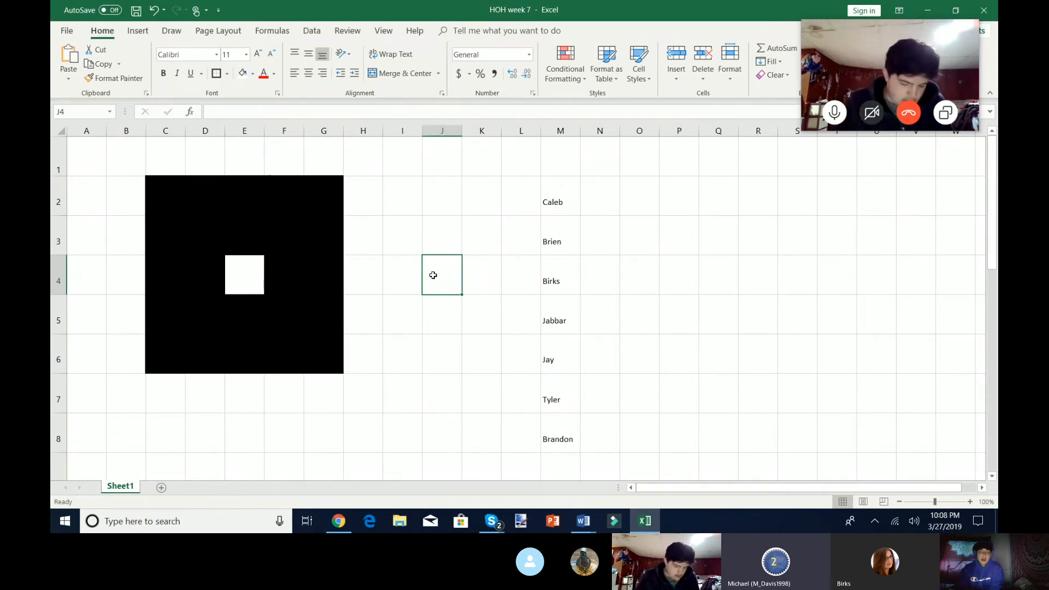
pyautogui.click(244, 274)
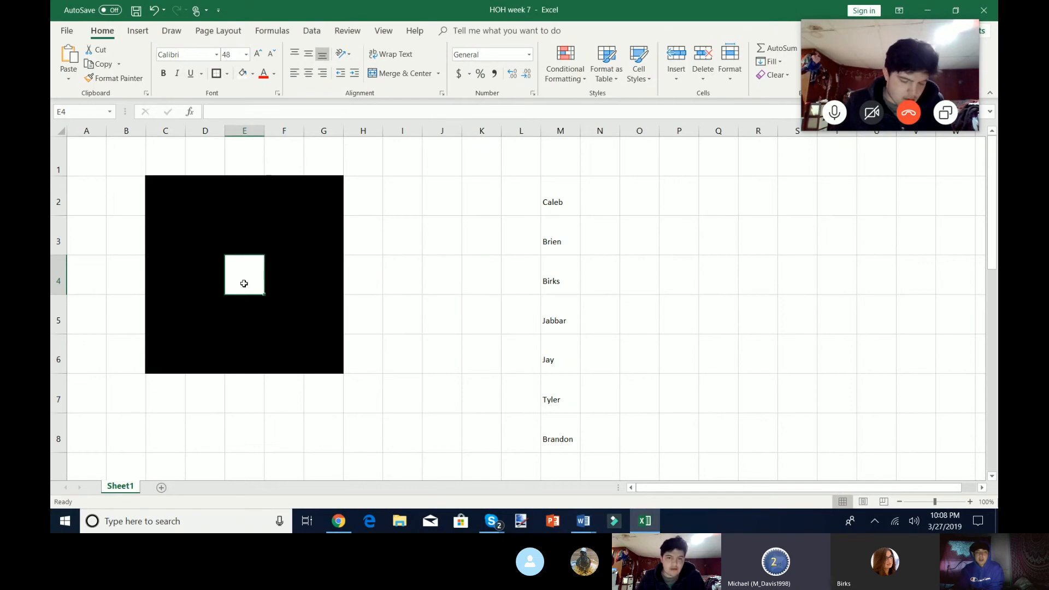
pyautogui.click(442, 274)
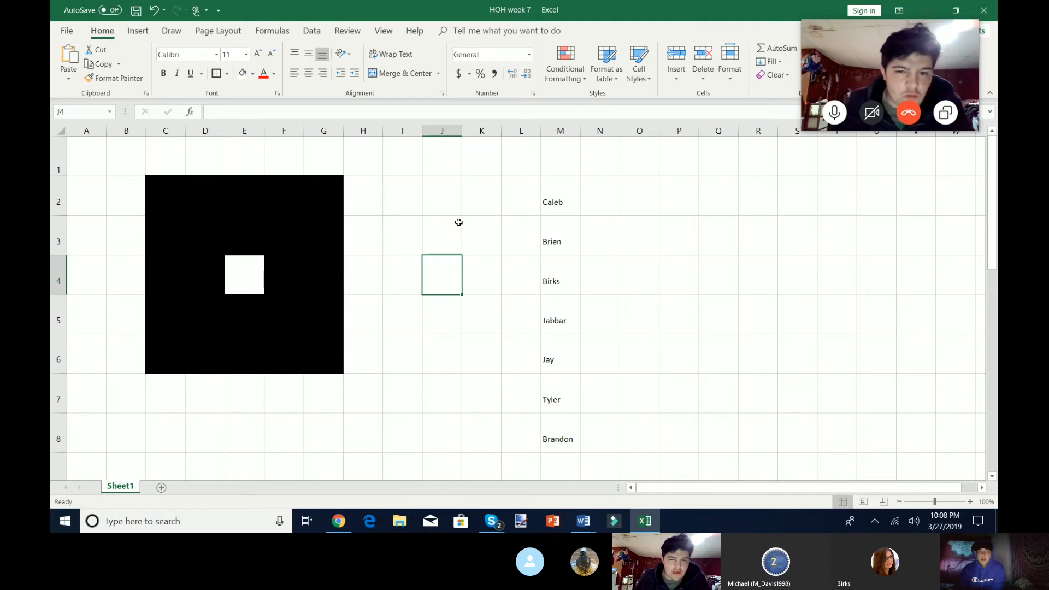
pyautogui.moveTo(436, 276)
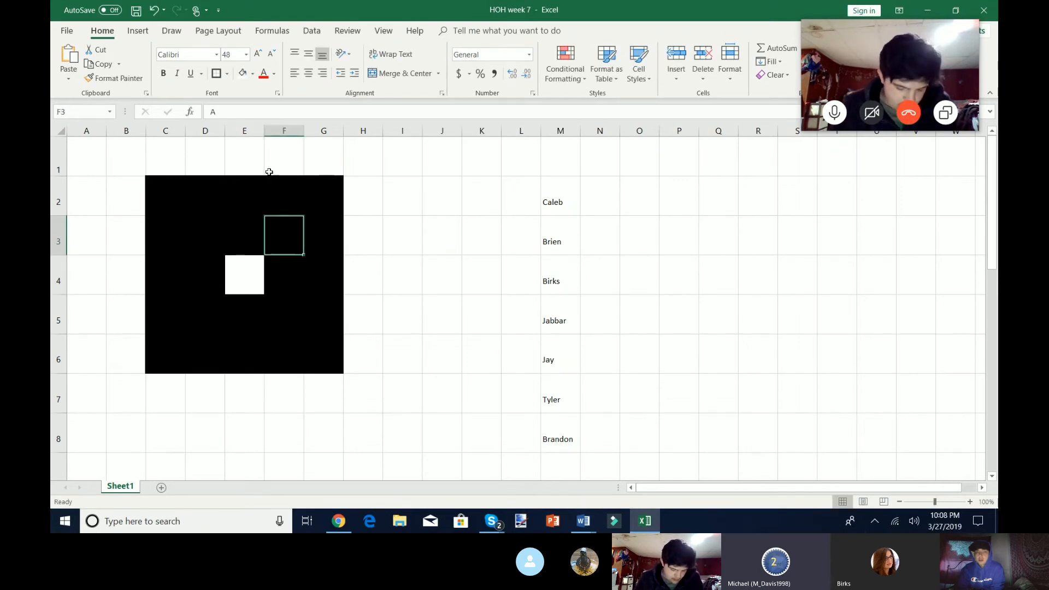
pyautogui.click(442, 235)
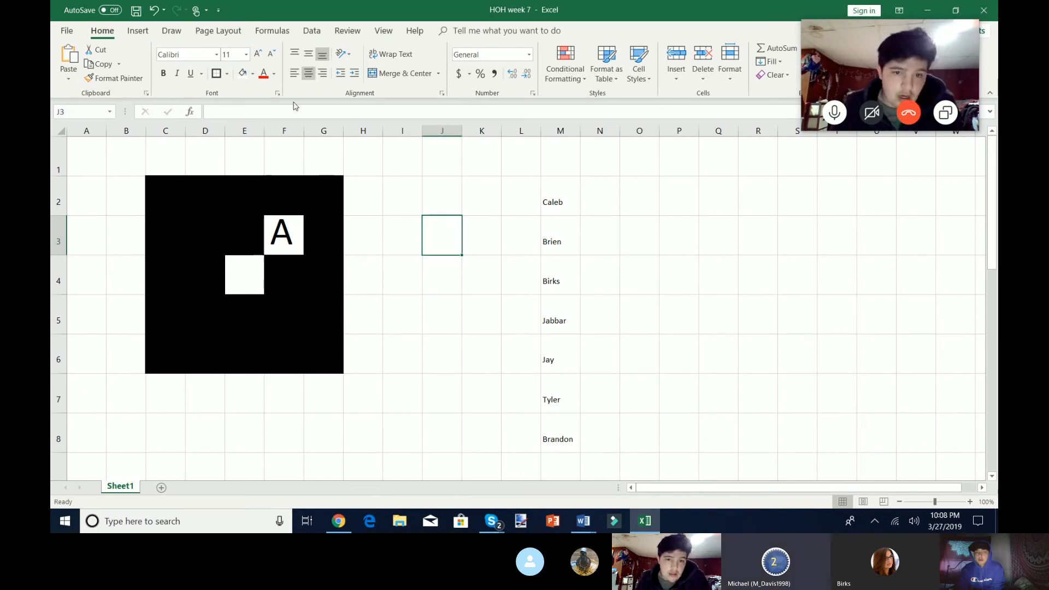
pyautogui.moveTo(288, 147)
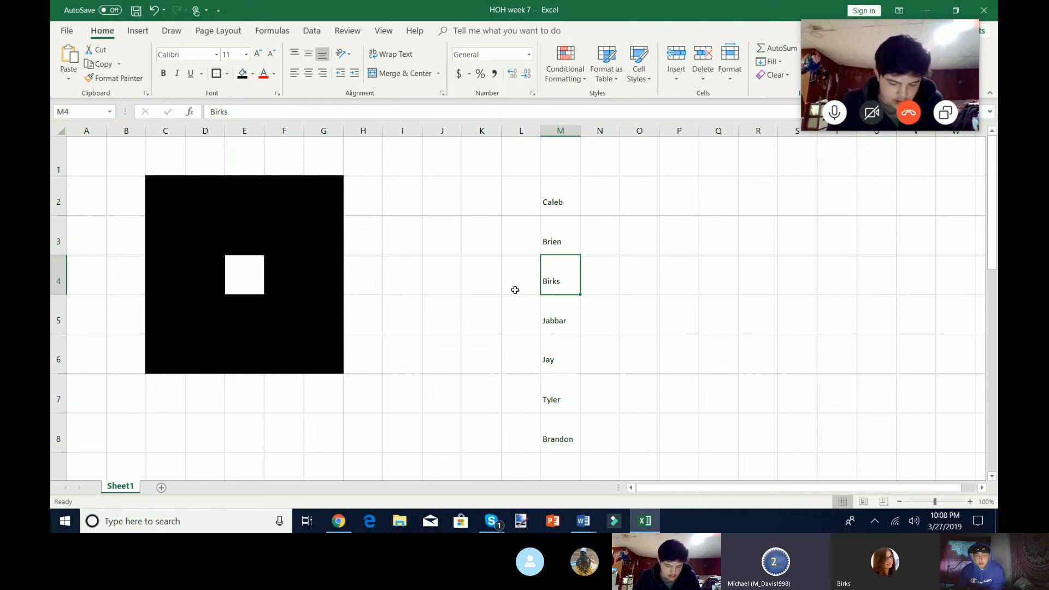
pyautogui.moveTo(326, 202)
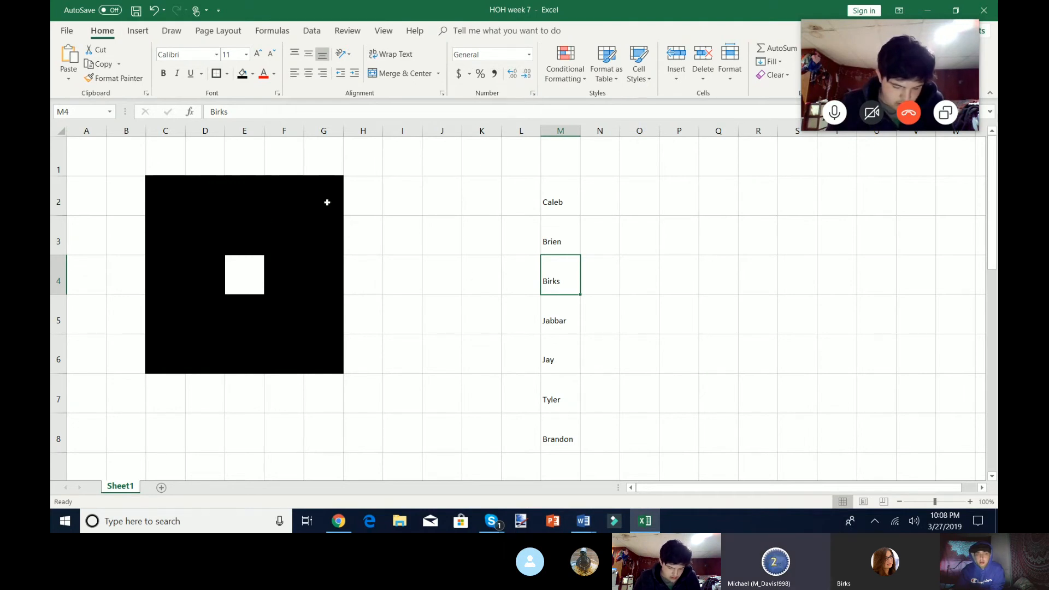
pyautogui.click(253, 73)
pyautogui.write('K')
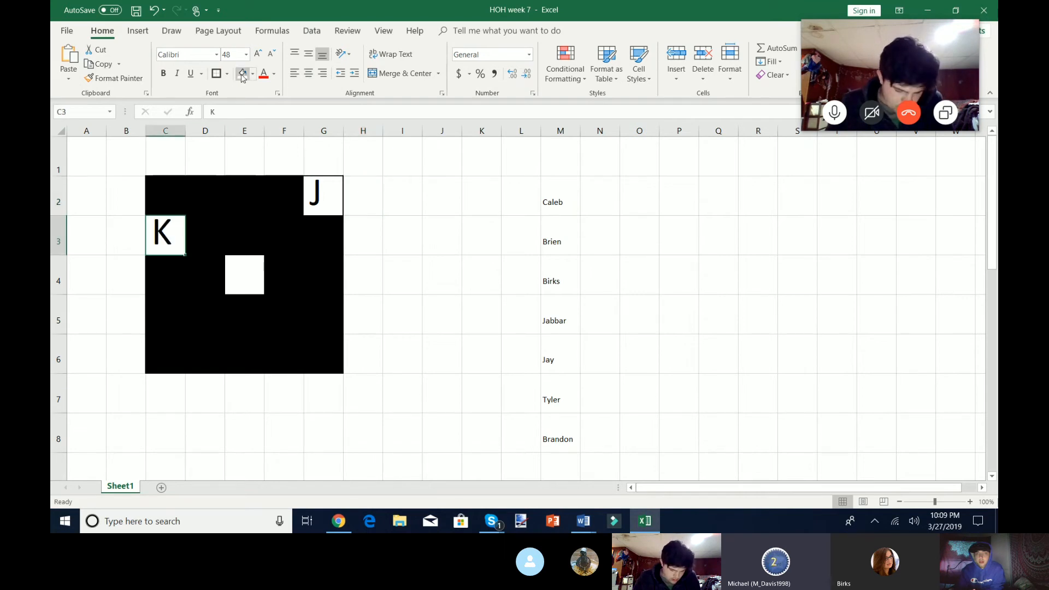
pyautogui.click(252, 73)
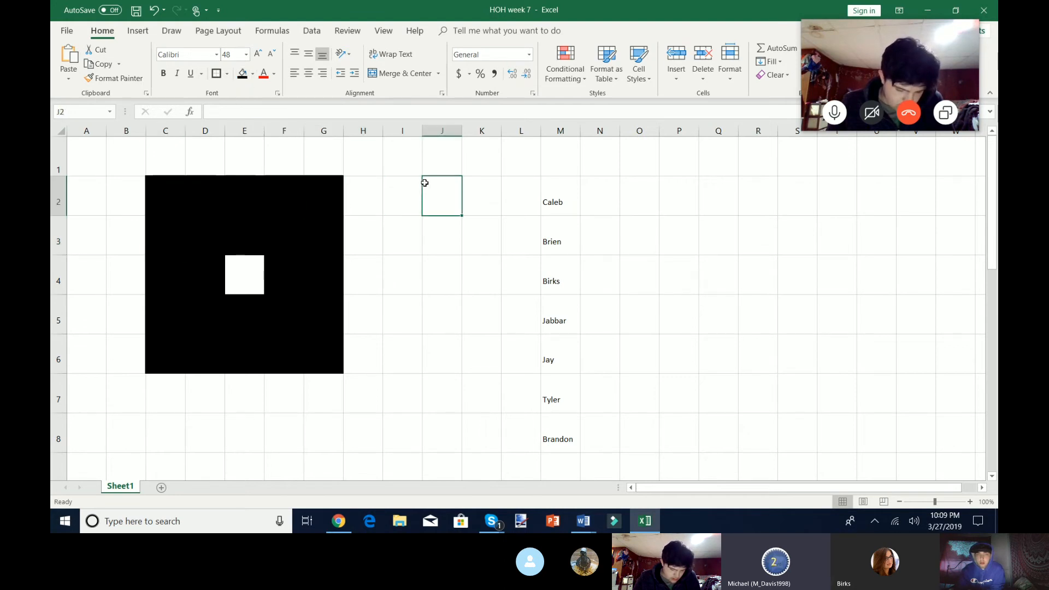
# - Uncover E6 and C3 so both matching K squares stay showing
pyautogui.click(402, 196)
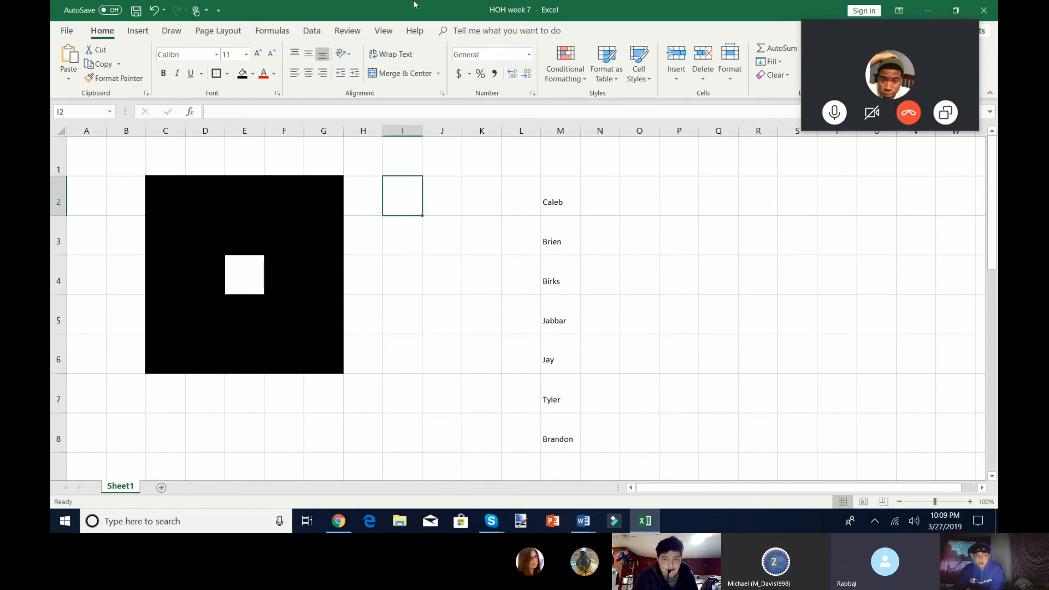
pyautogui.moveTo(248, 217)
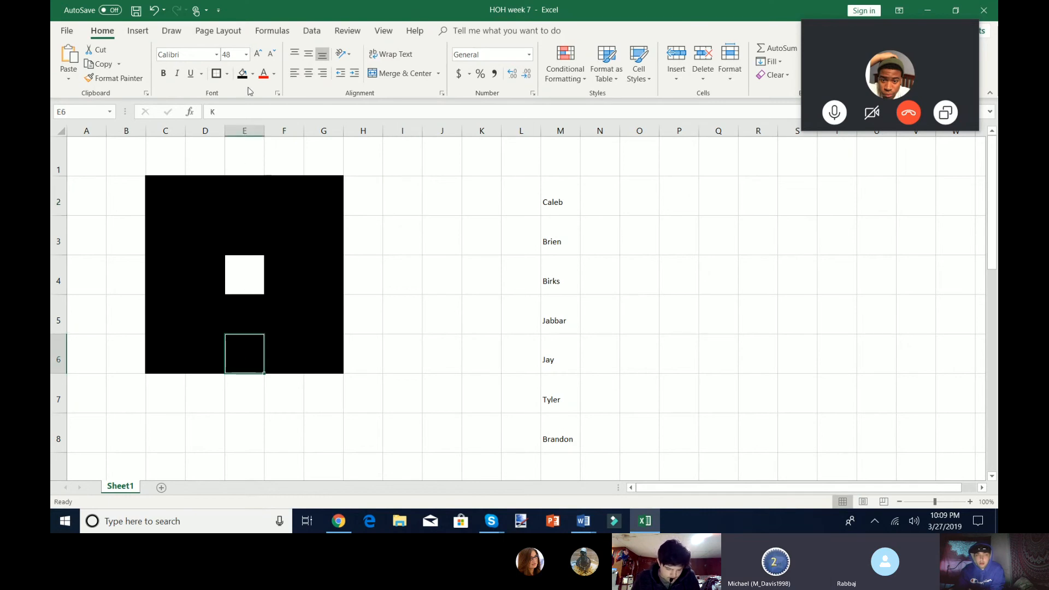
pyautogui.click(272, 73)
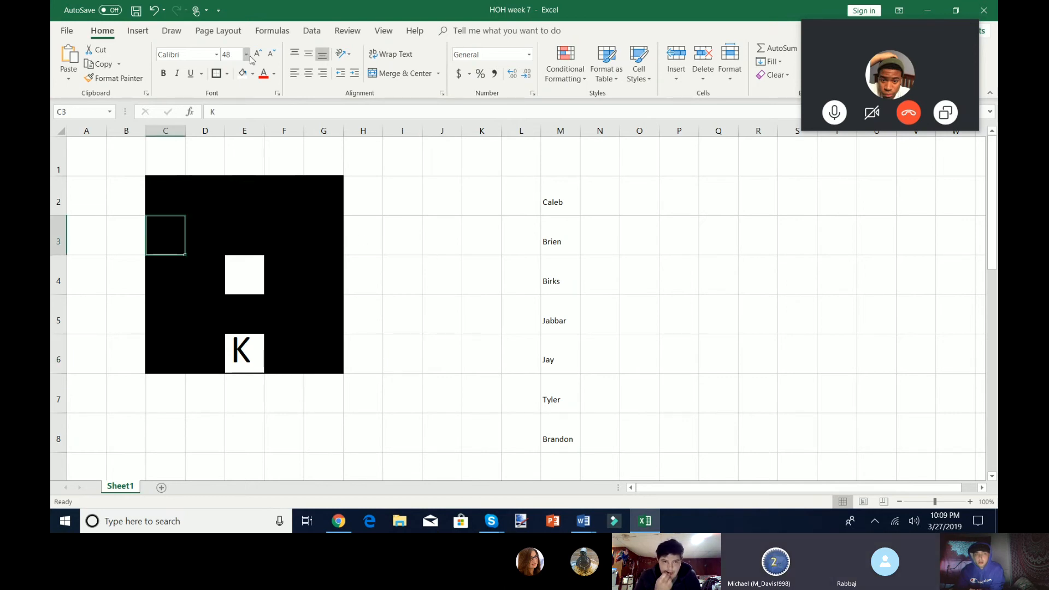
pyautogui.click(363, 313)
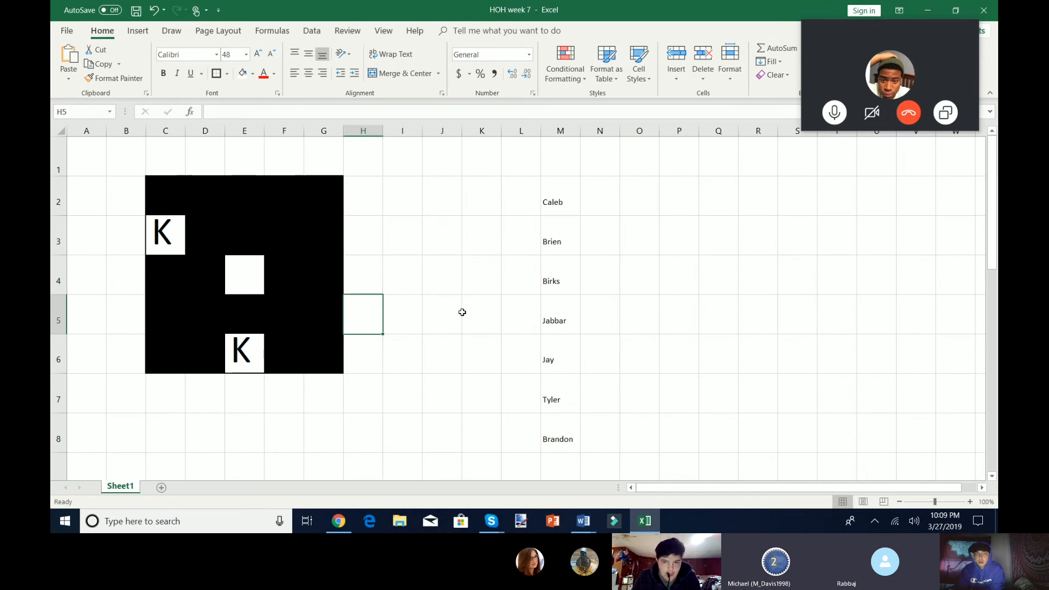
# - Clear the top name Caleb from the list beside the grid
pyautogui.click(481, 314)
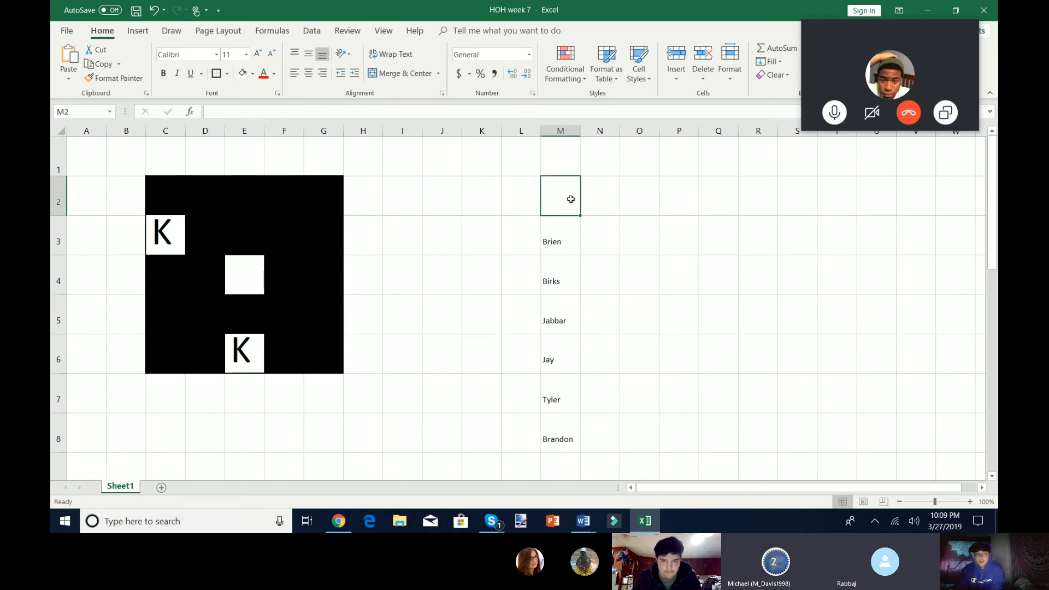
pyautogui.click(481, 276)
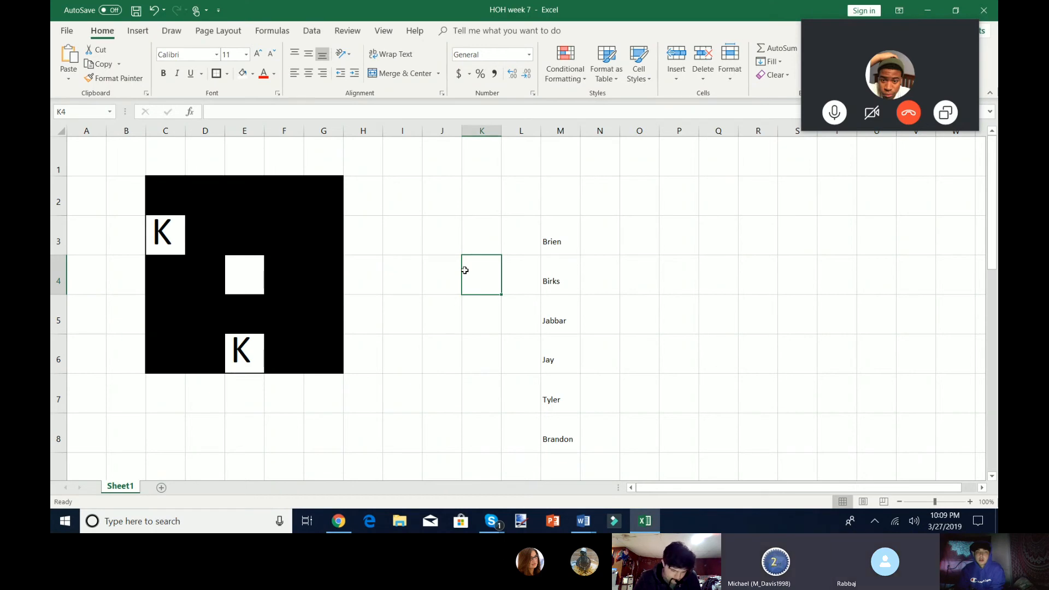
pyautogui.moveTo(302, 246)
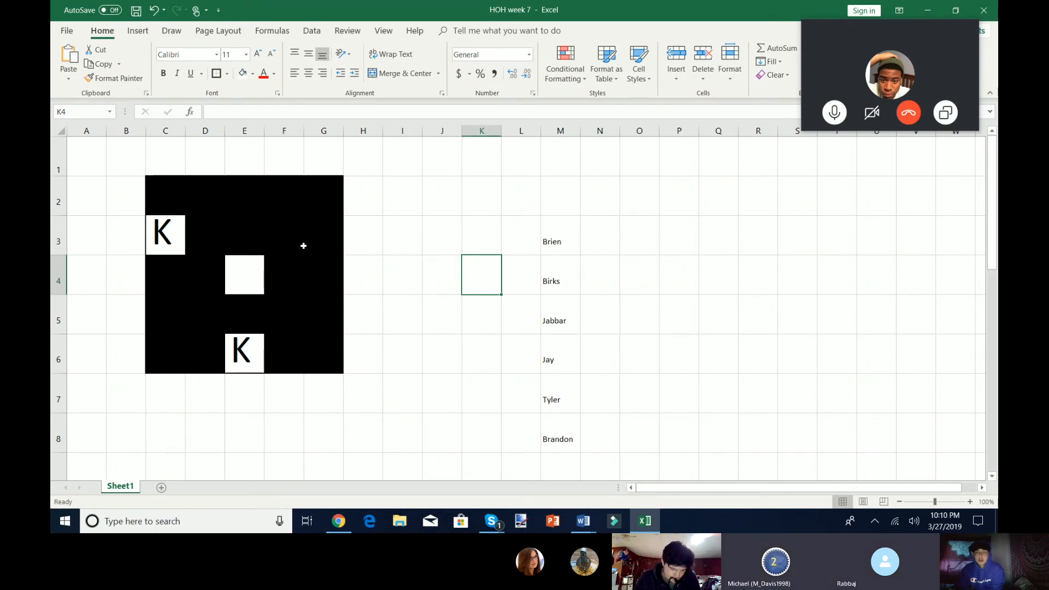
pyautogui.click(441, 274)
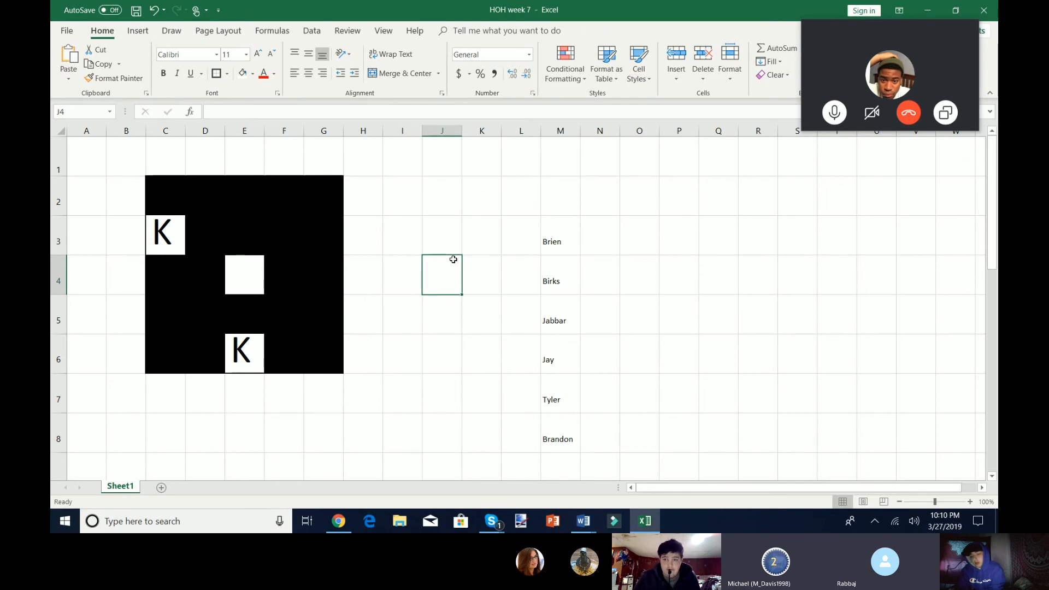
# - Uncover C6 and F3 so both matching A squares stay showing
pyautogui.click(560, 360)
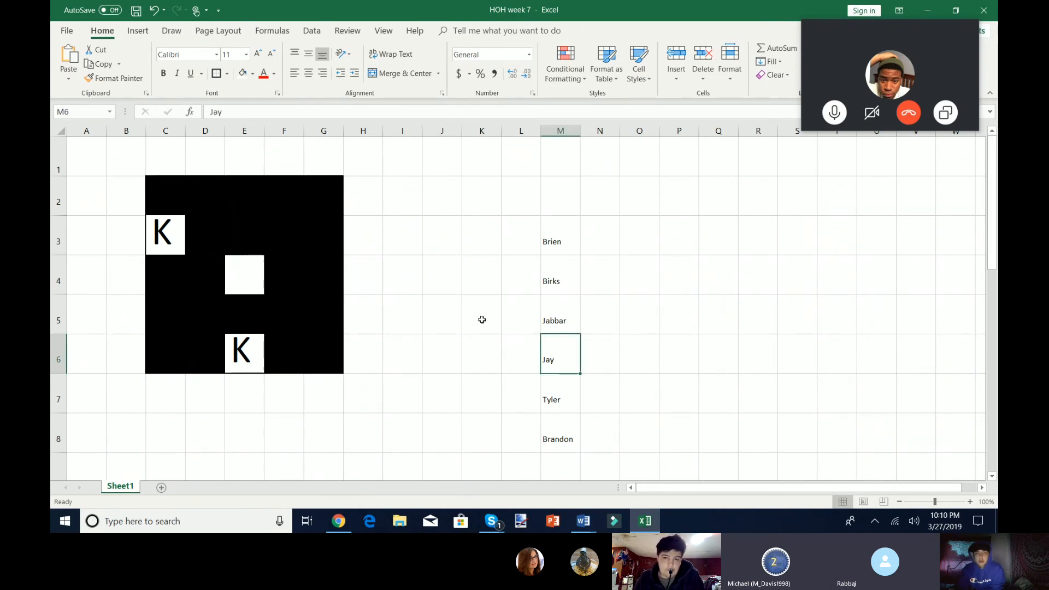
pyautogui.click(481, 315)
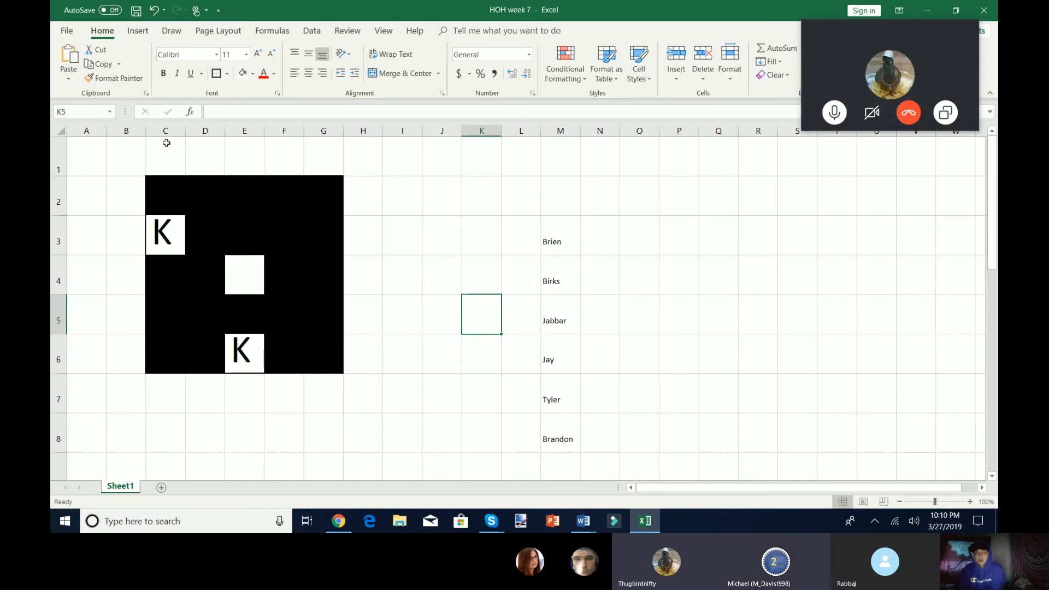
pyautogui.write('A')
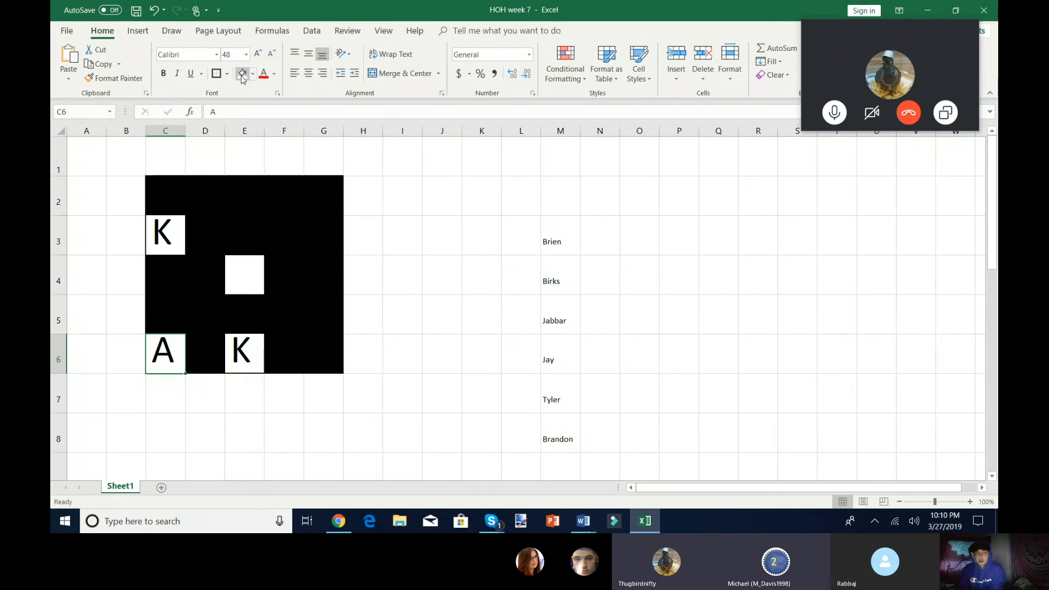
pyautogui.click(481, 235)
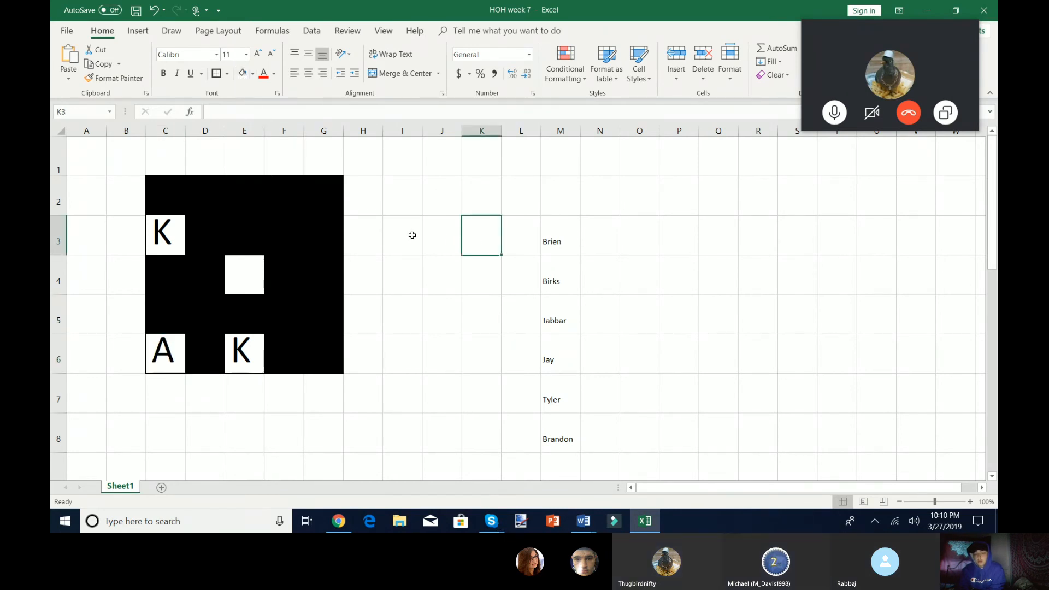
pyautogui.click(402, 234)
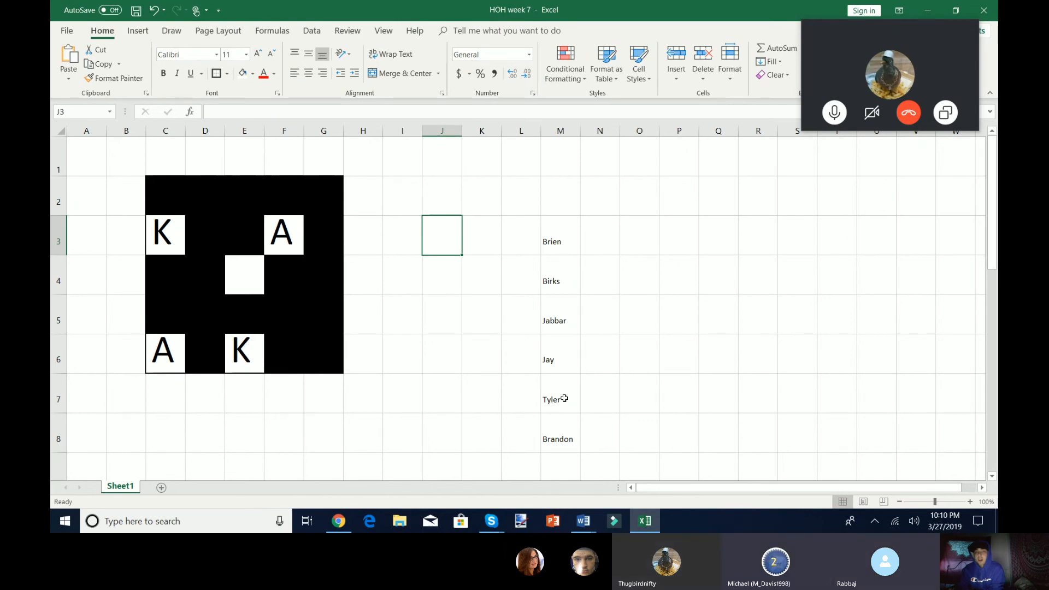
# - Clear Tyler's name from row 7 of the list
pyautogui.click(561, 393)
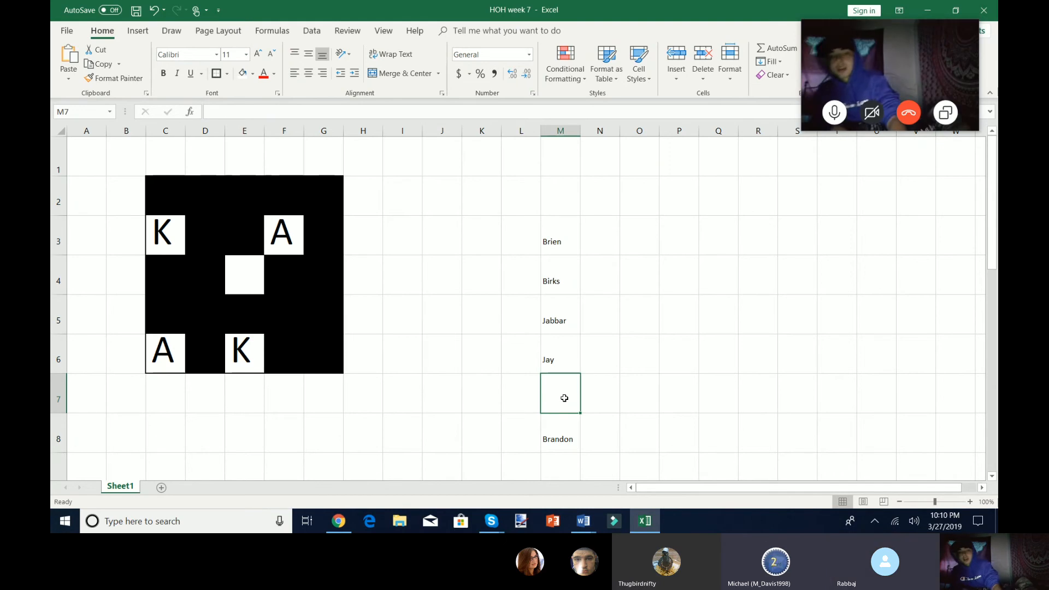
pyautogui.click(442, 315)
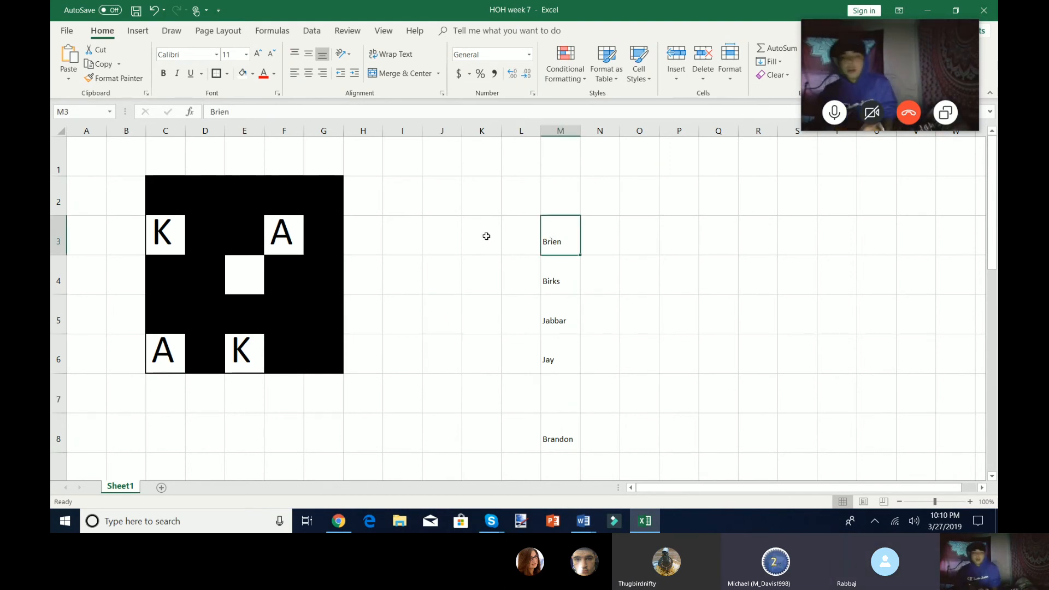
pyautogui.click(480, 235)
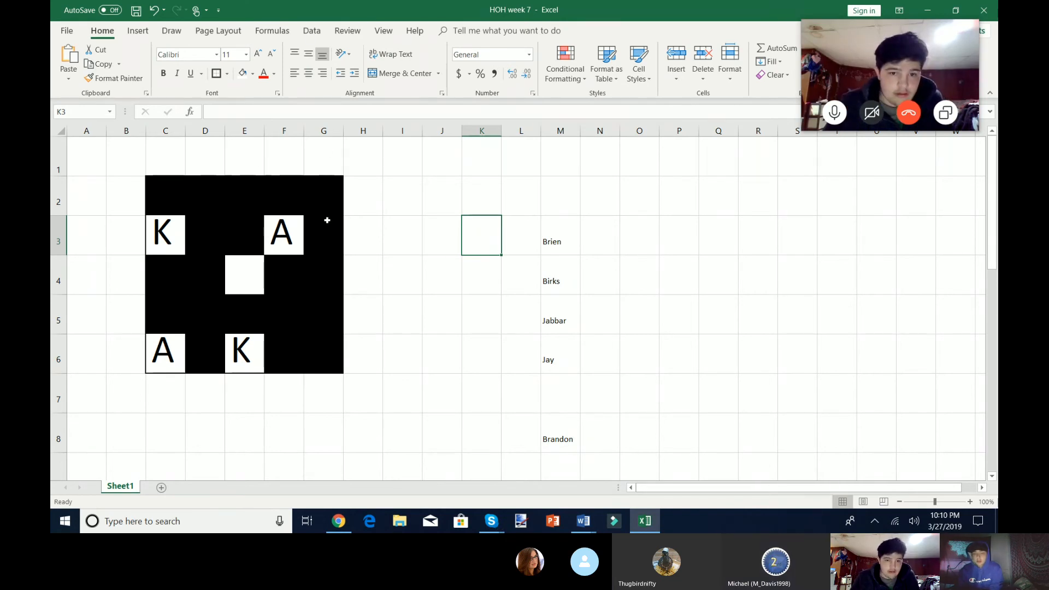
pyautogui.write('L')
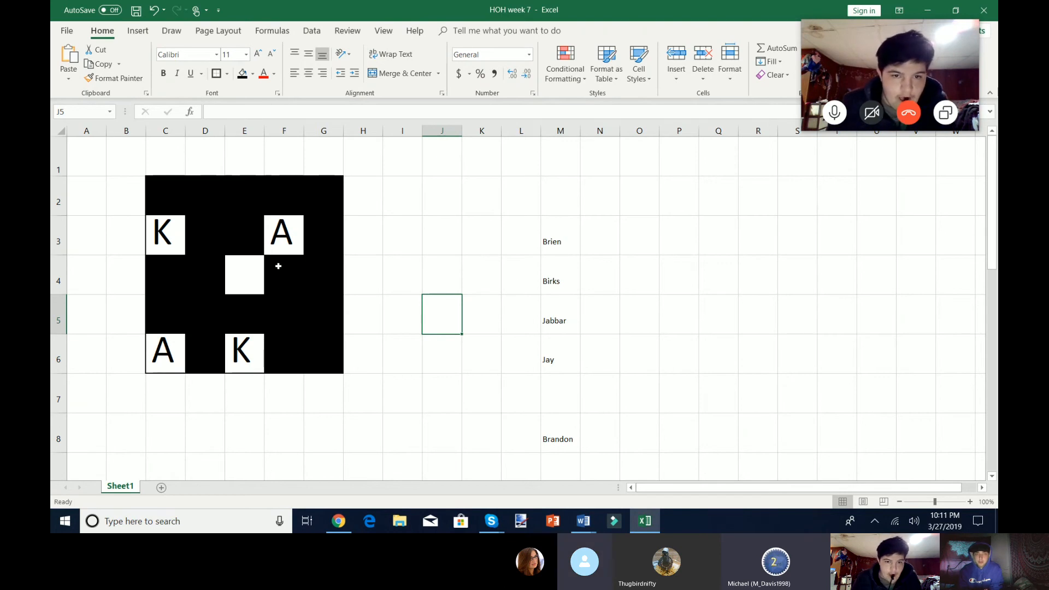
pyautogui.click(272, 73)
pyautogui.write('I')
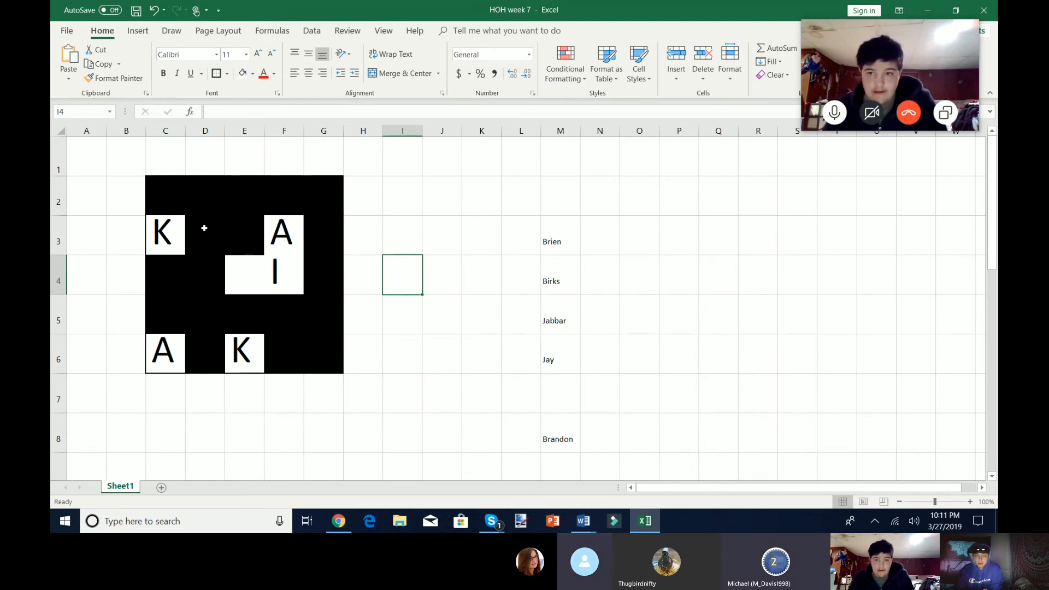
pyautogui.write('B')
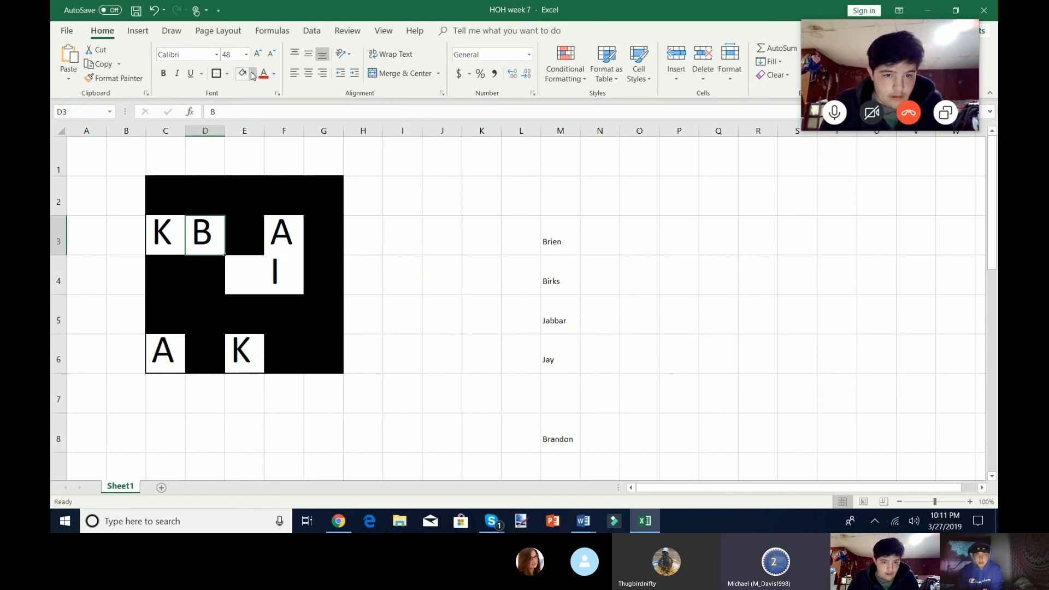
pyautogui.click(251, 73)
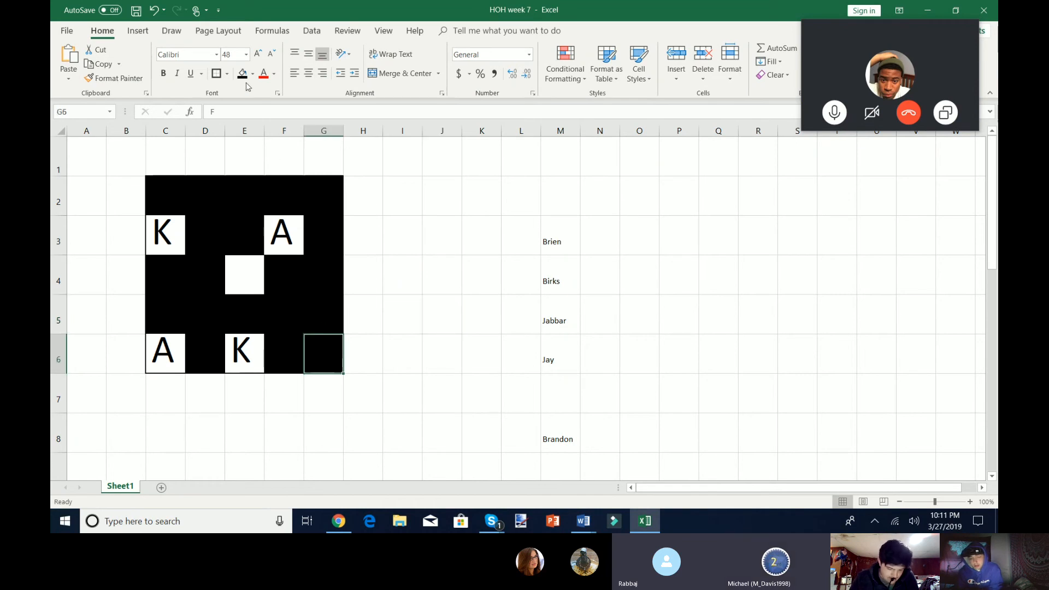
pyautogui.click(251, 73)
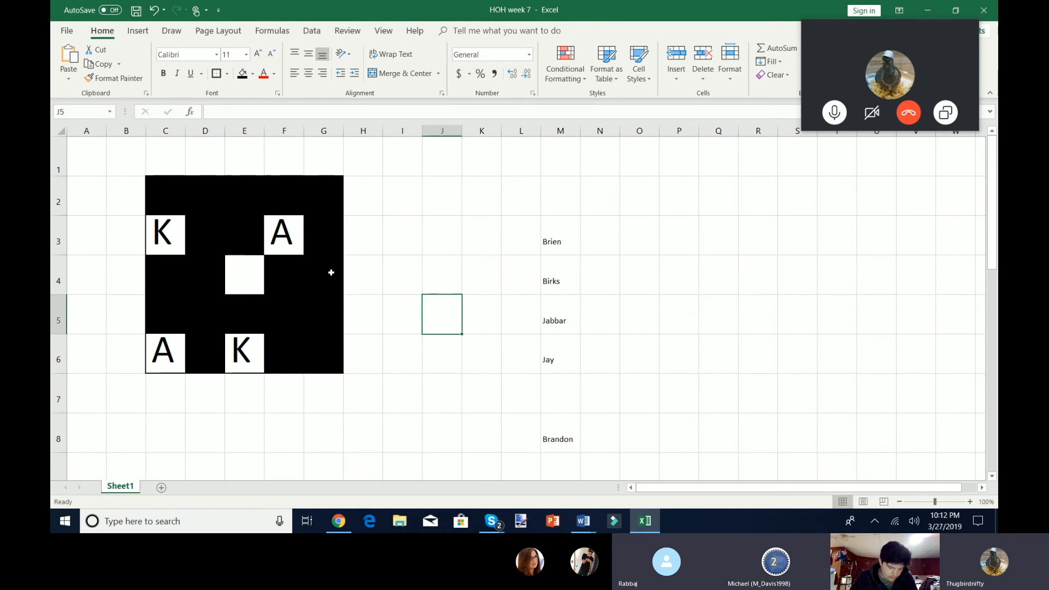
pyautogui.click(324, 275)
pyautogui.write('B')
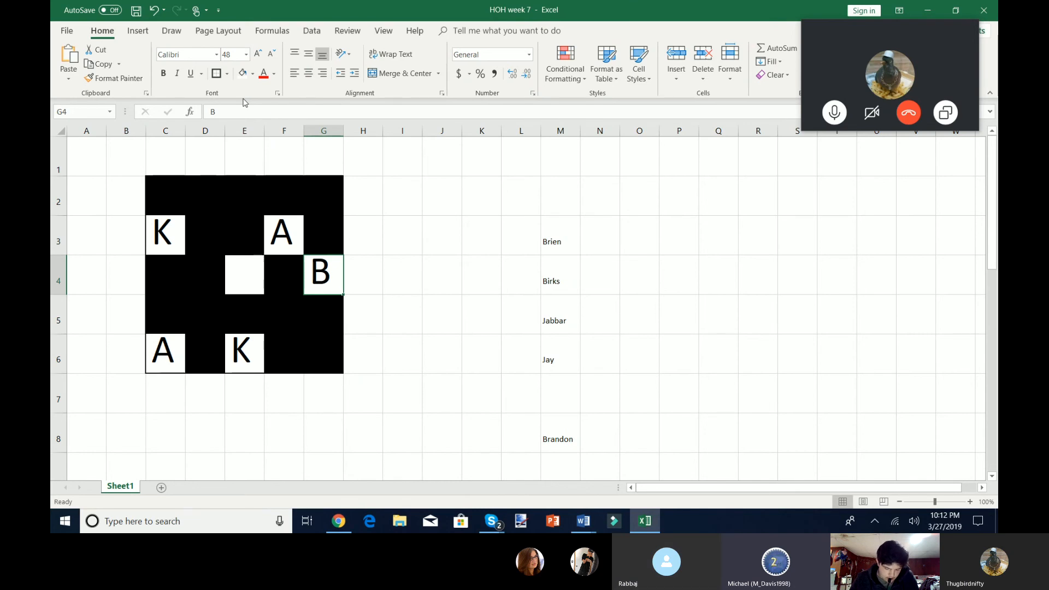
pyautogui.click(402, 235)
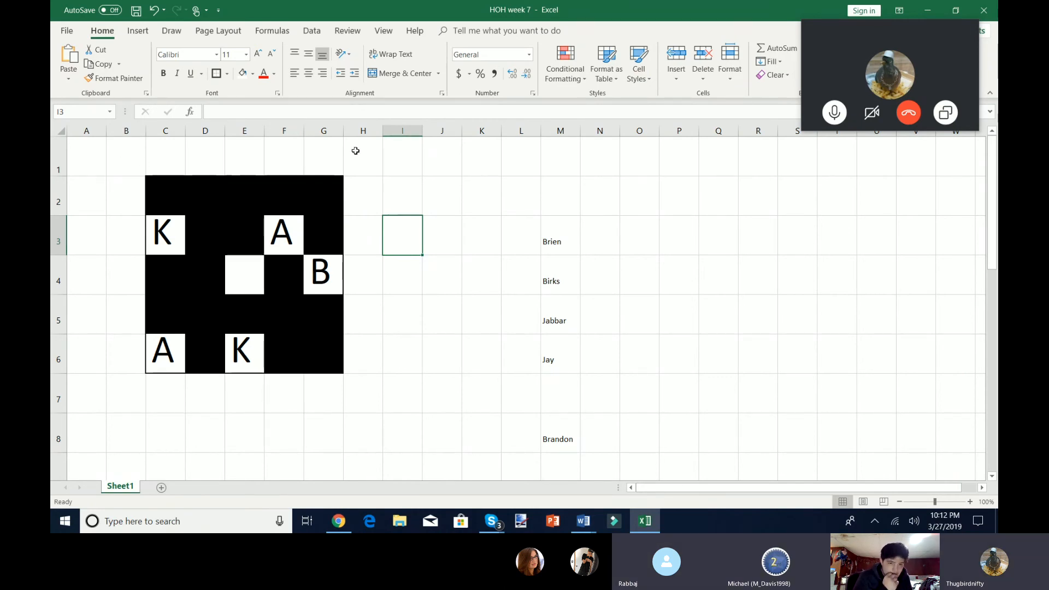
pyautogui.moveTo(335, 196)
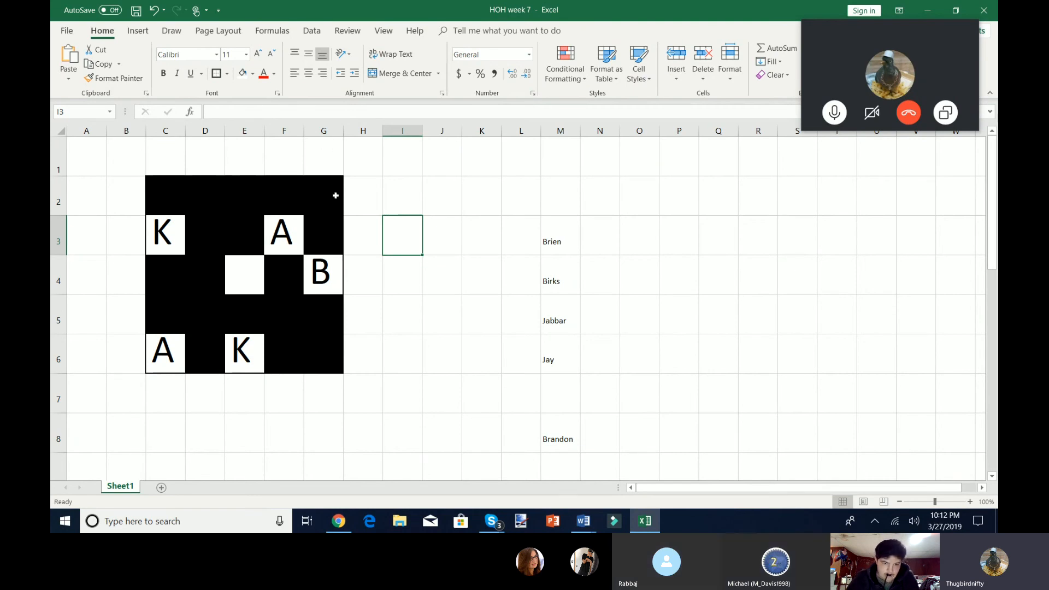
pyautogui.write('J')
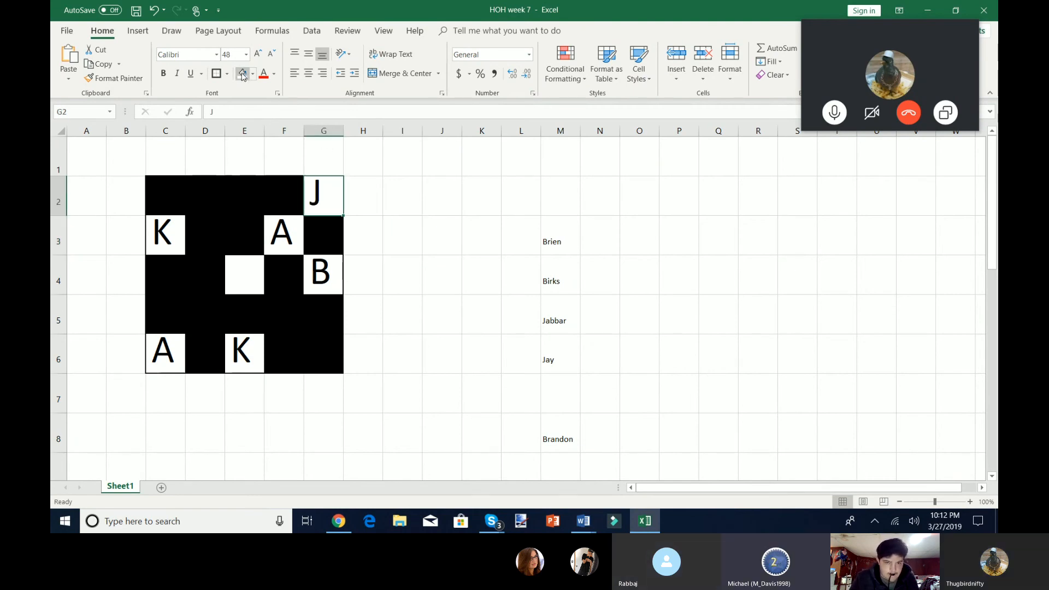
pyautogui.click(252, 73)
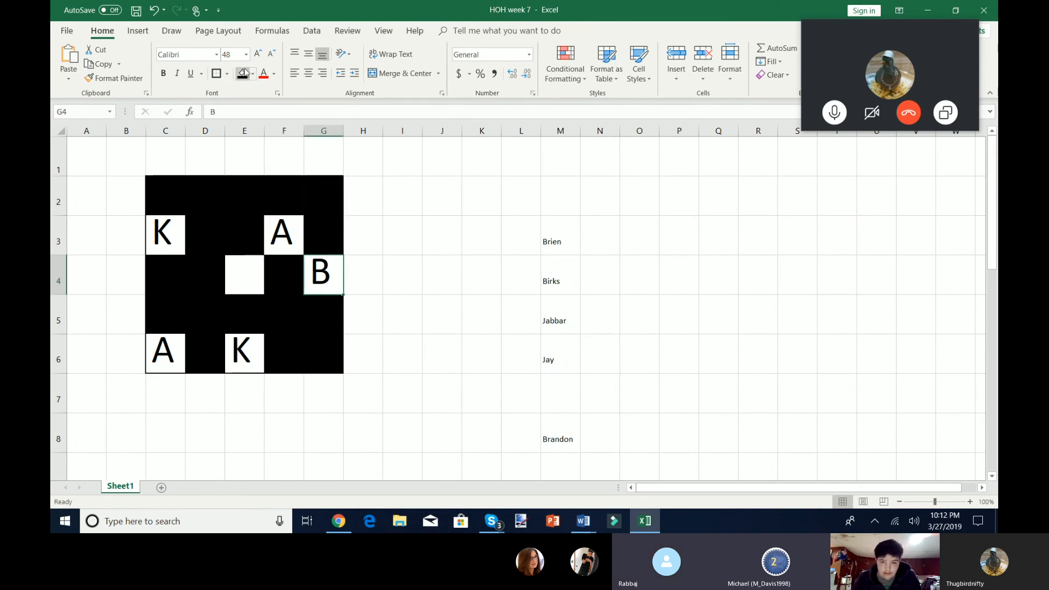
# - Cover the B tile at G4 in black again
pyautogui.click(520, 236)
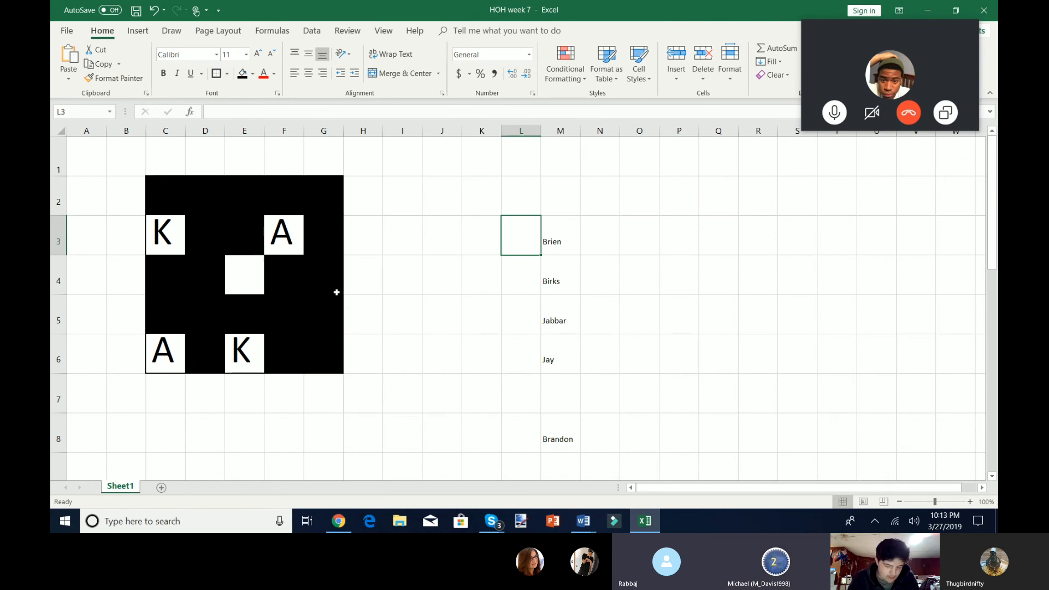
pyautogui.click(252, 74)
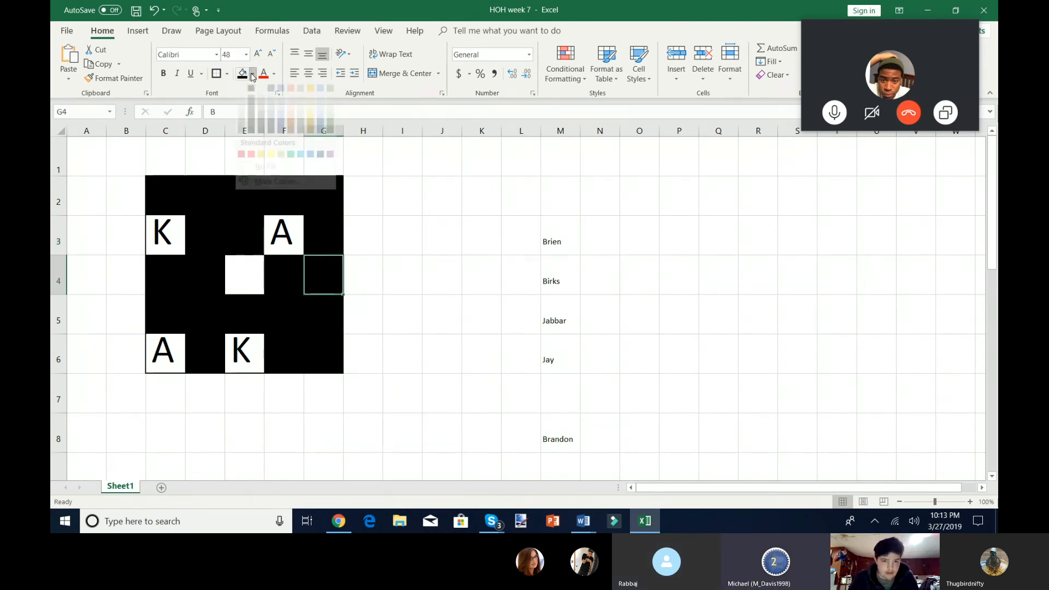
pyautogui.write('B')
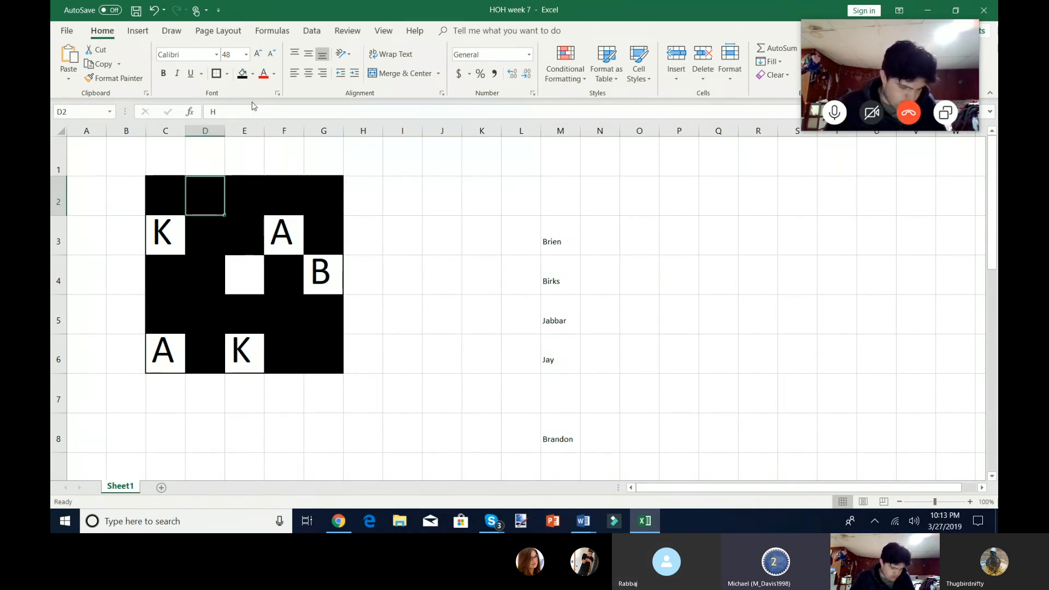
pyautogui.click(324, 273)
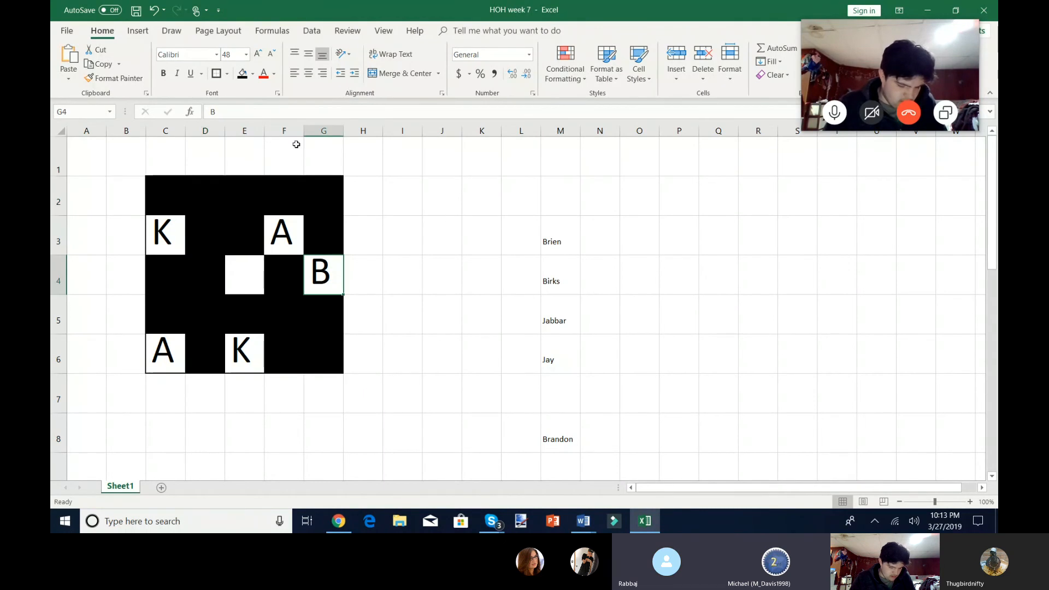
pyautogui.click(252, 73)
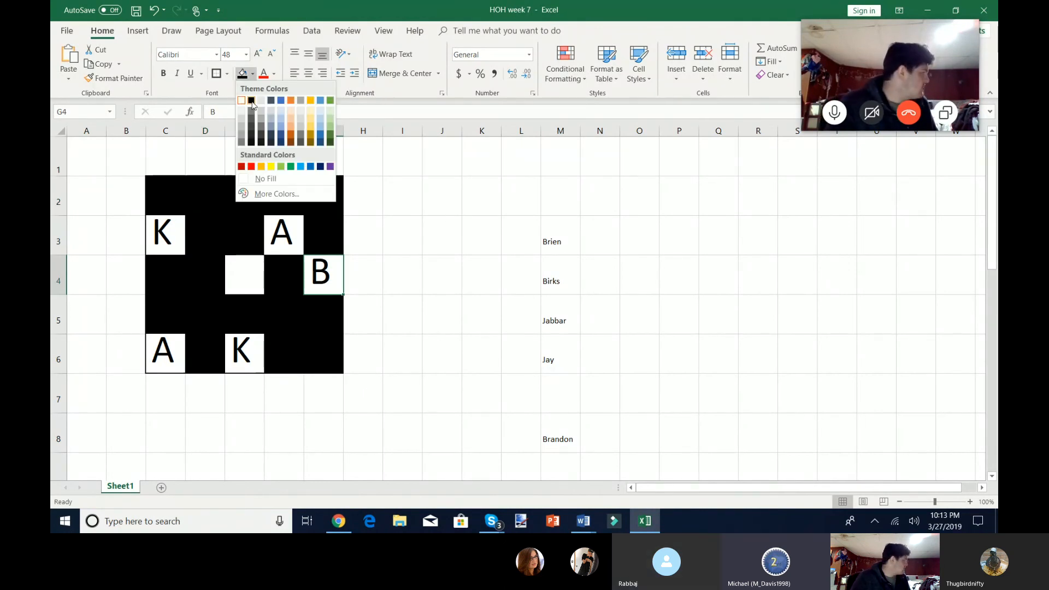
pyautogui.click(402, 275)
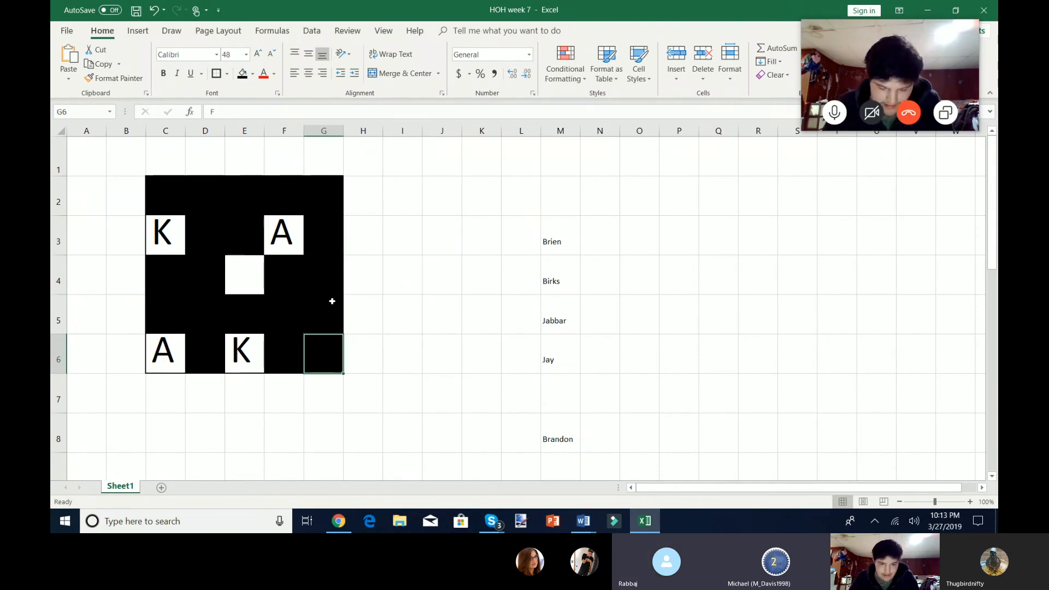
# - Flip G6 and C2 to show F and C, then cover them again as no pair
pyautogui.click(272, 73)
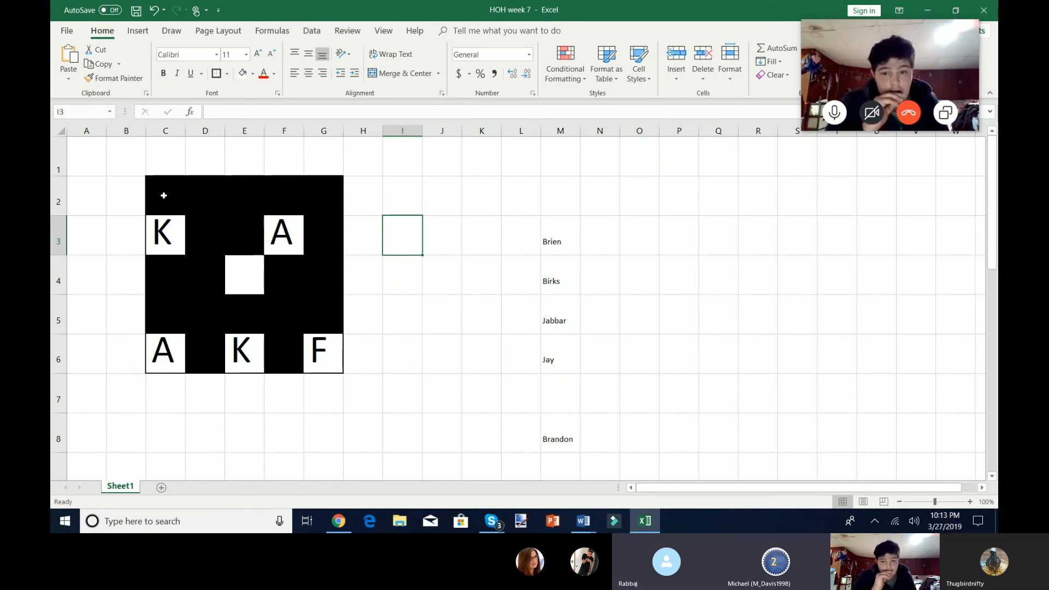
pyautogui.write('C')
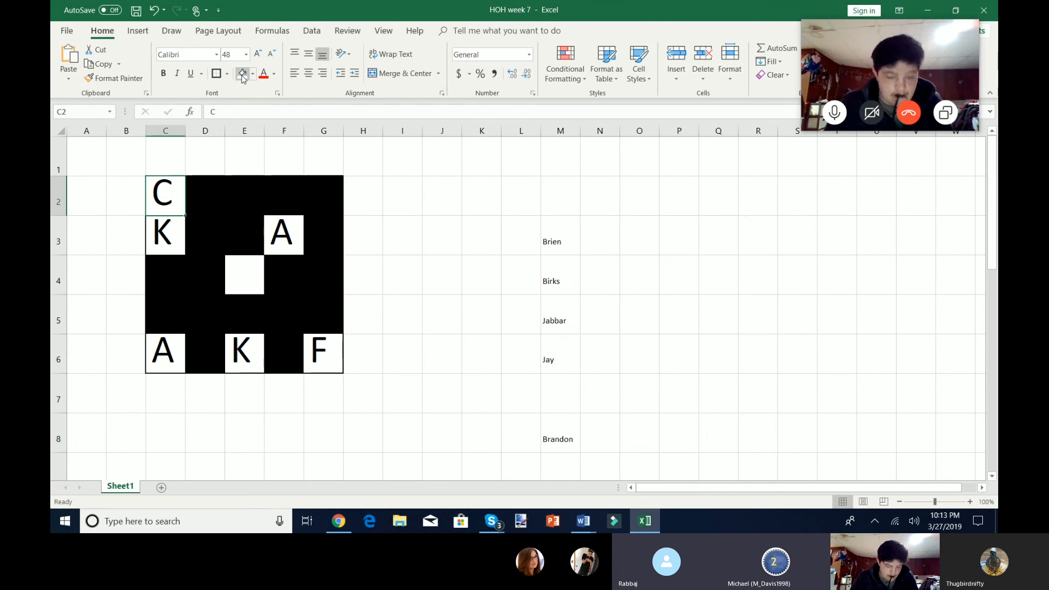
pyautogui.click(252, 73)
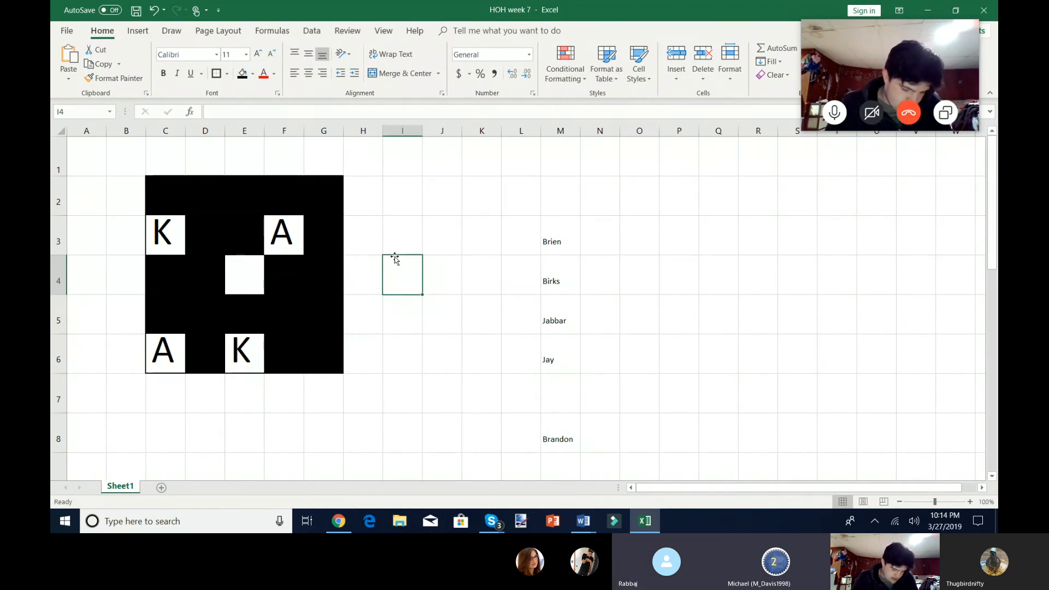
pyautogui.moveTo(281, 342)
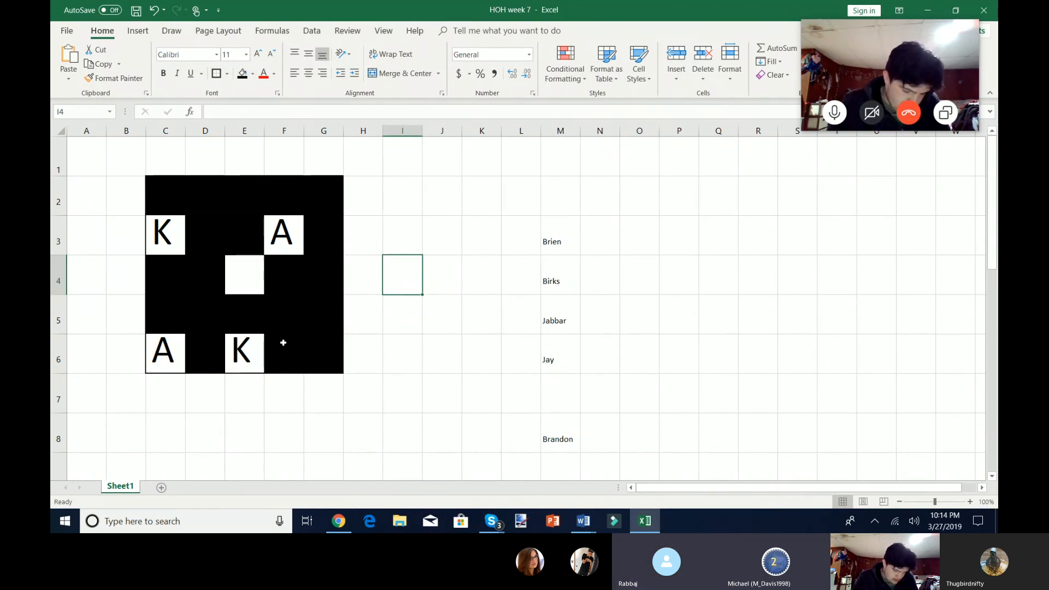
# - Uncover the matching L tiles at F6 and G5 and select Brandon in the list for removal
pyautogui.click(284, 353)
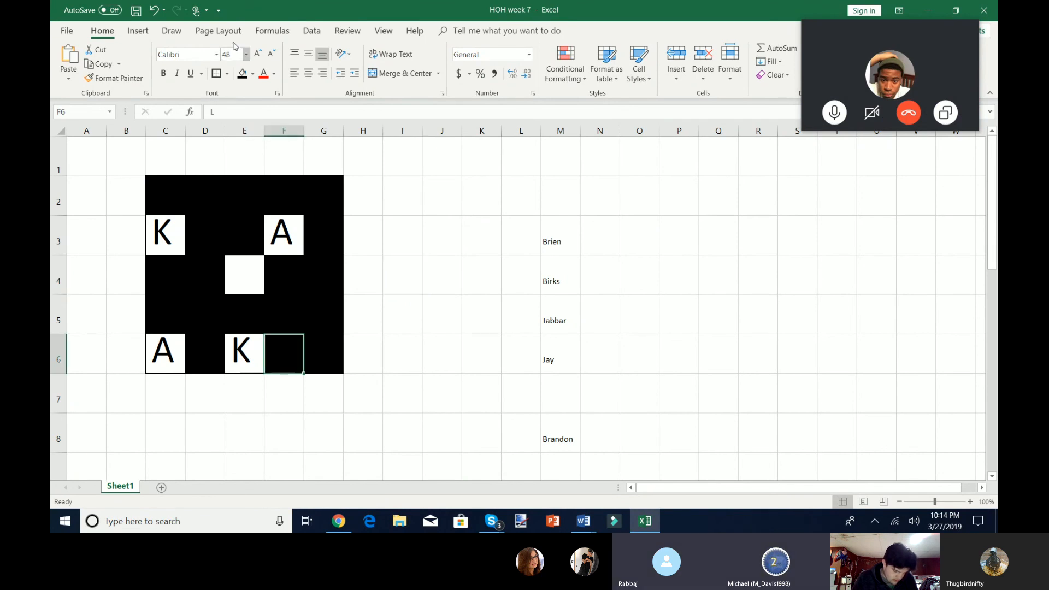
pyautogui.write('L')
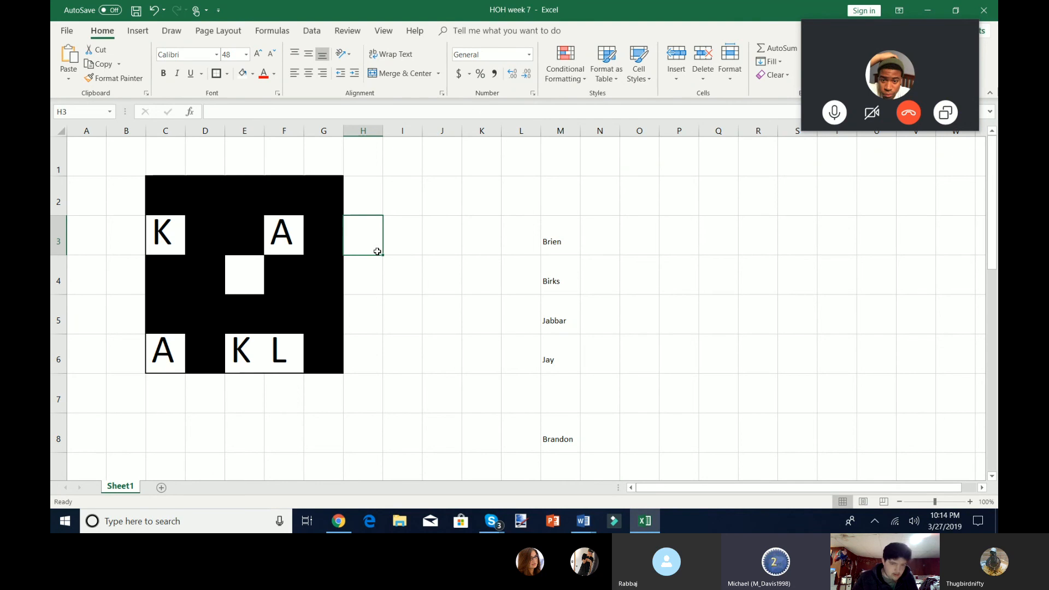
pyautogui.click(442, 315)
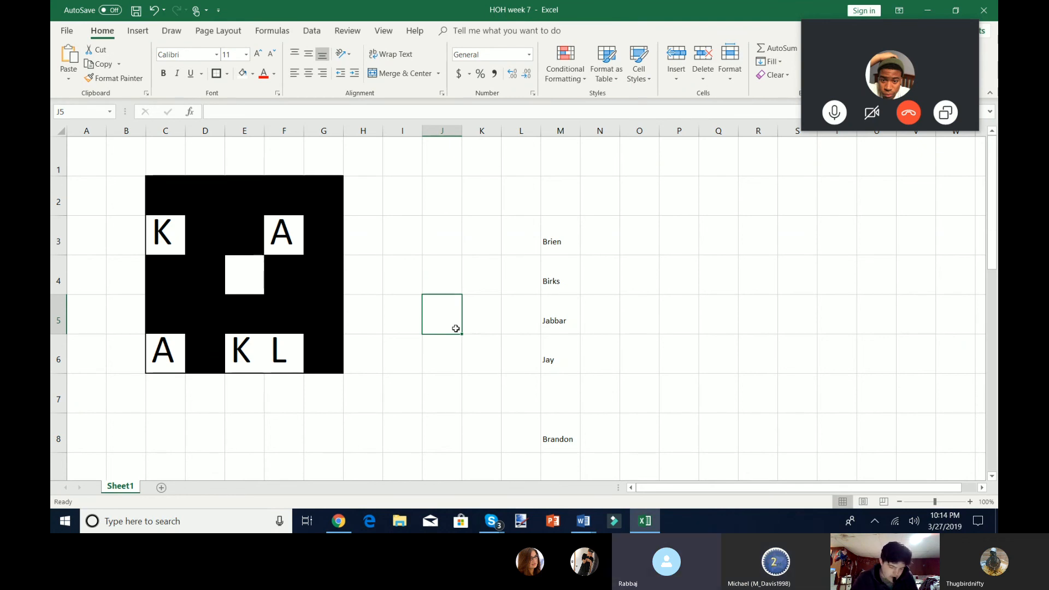
pyautogui.click(324, 314)
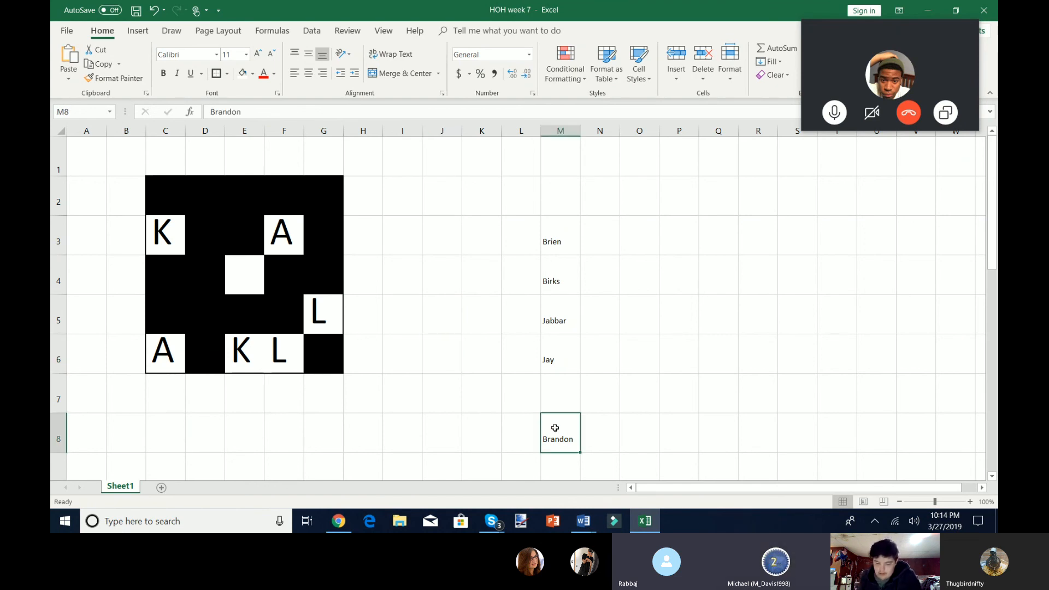
pyautogui.click(402, 315)
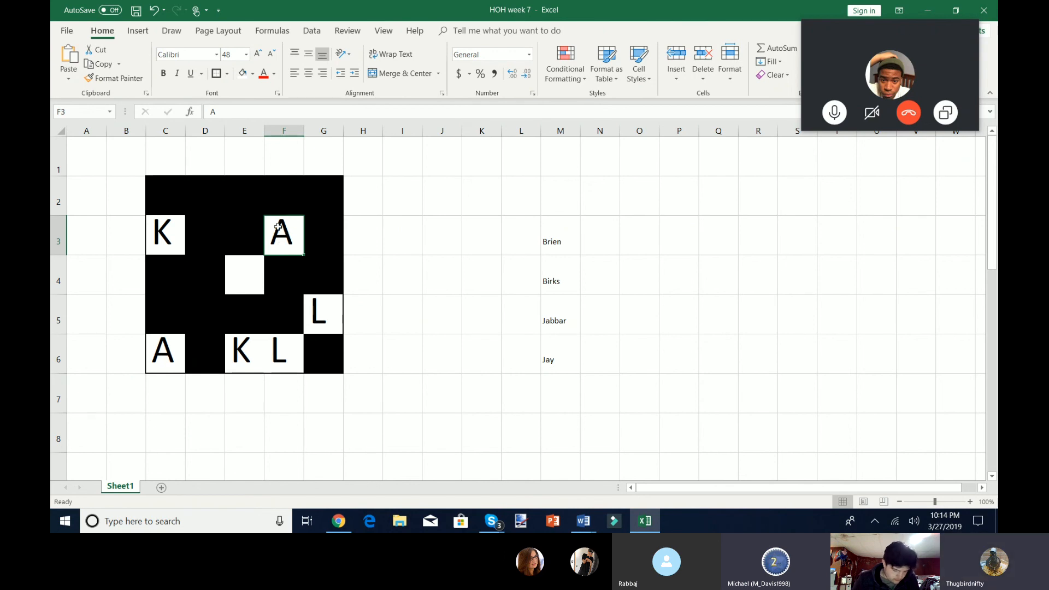
pyautogui.moveTo(292, 238)
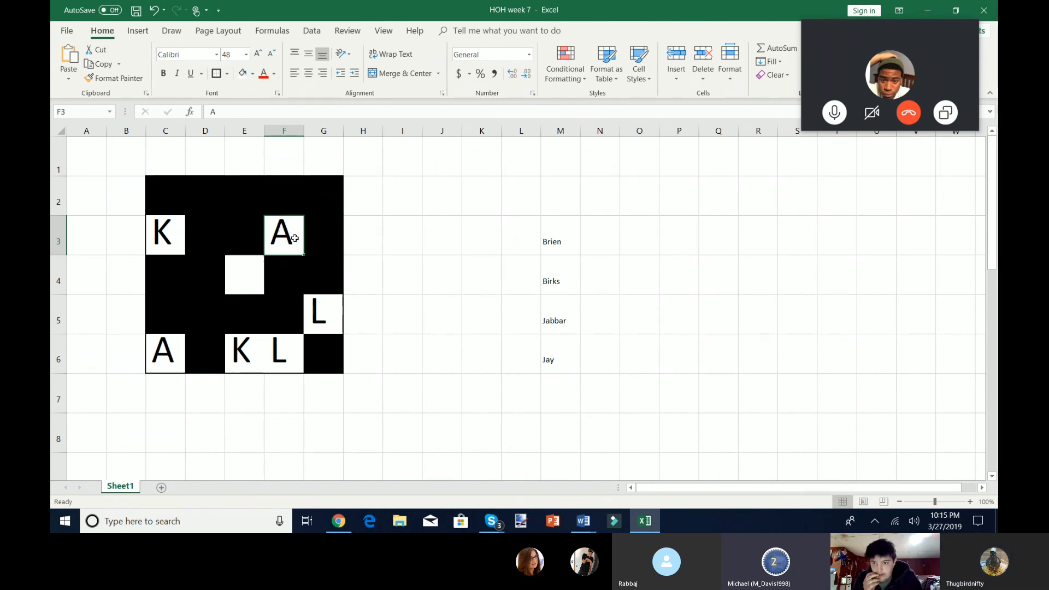
pyautogui.moveTo(281, 262)
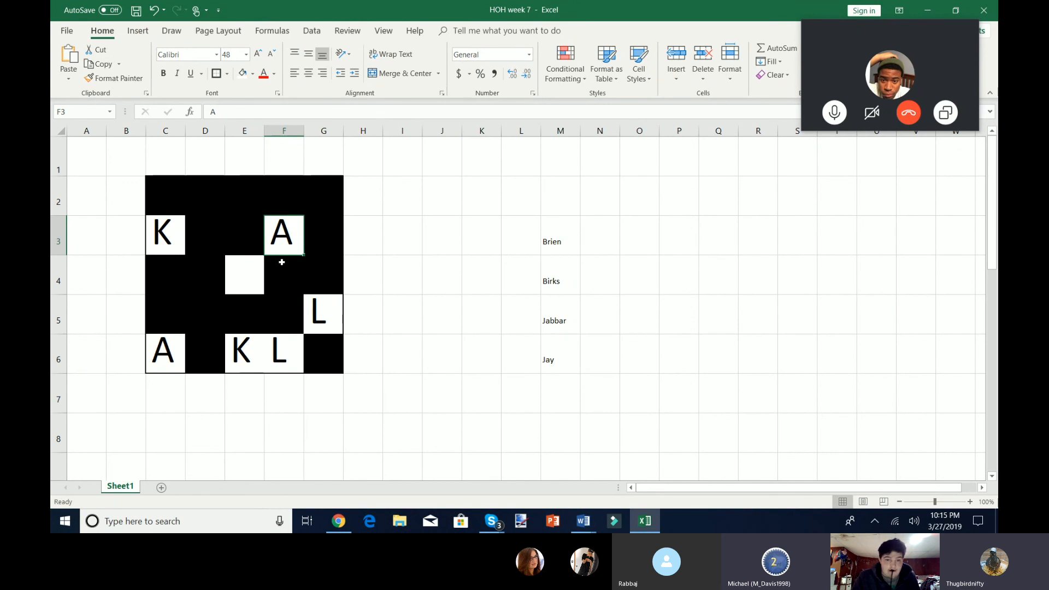
# - Flip E3 and F5 to show D and C, then cover them black again as no pair
pyautogui.click(244, 233)
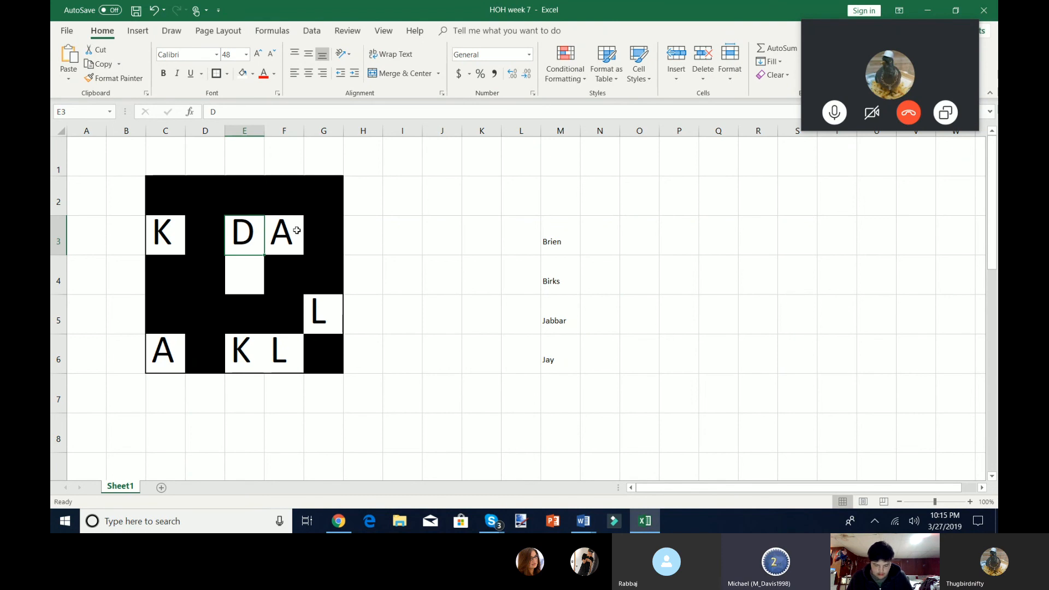
pyautogui.write('C')
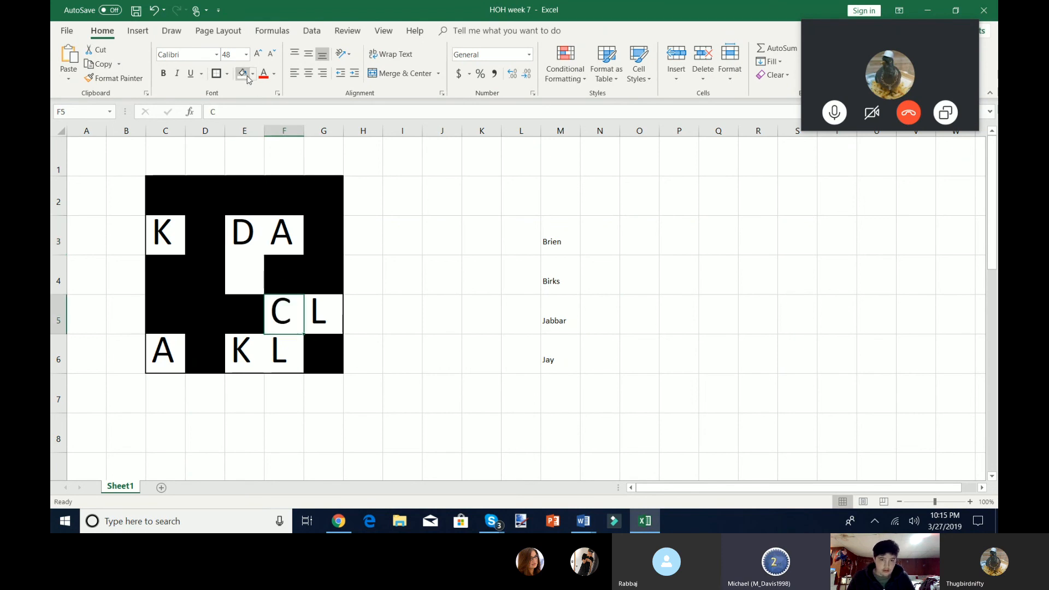
pyautogui.click(252, 73)
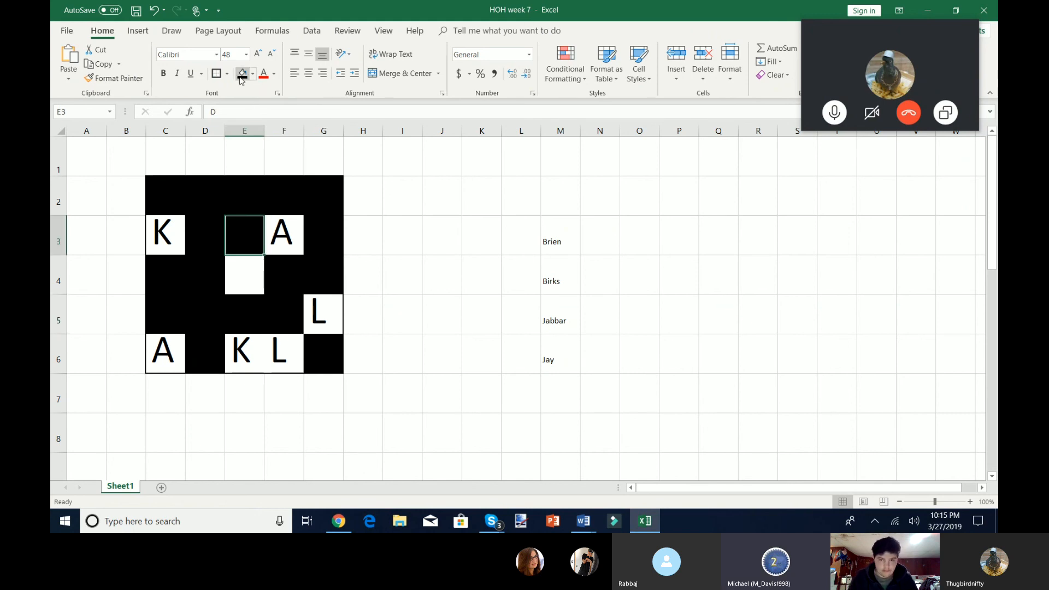
pyautogui.click(520, 235)
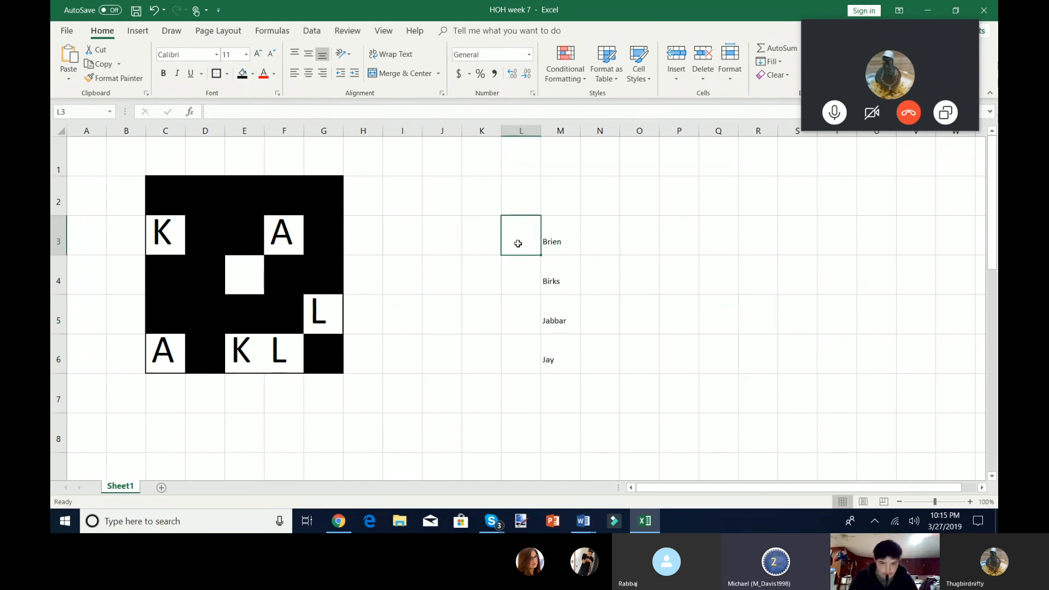
# - Uncover the matching C tiles at C2 and F5 and clear Birks from the name list
pyautogui.click(481, 236)
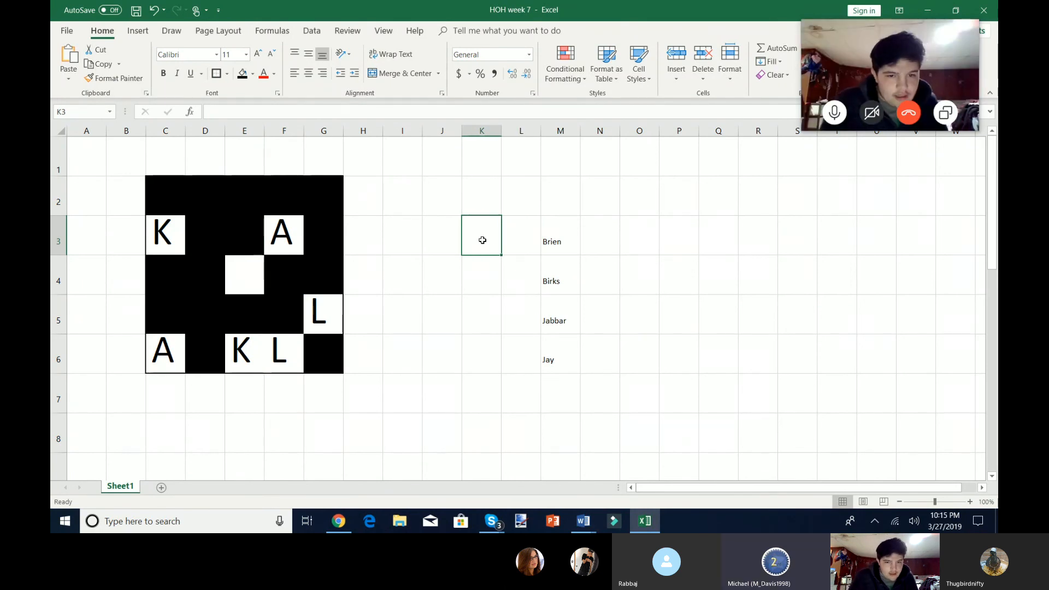
pyautogui.click(284, 315)
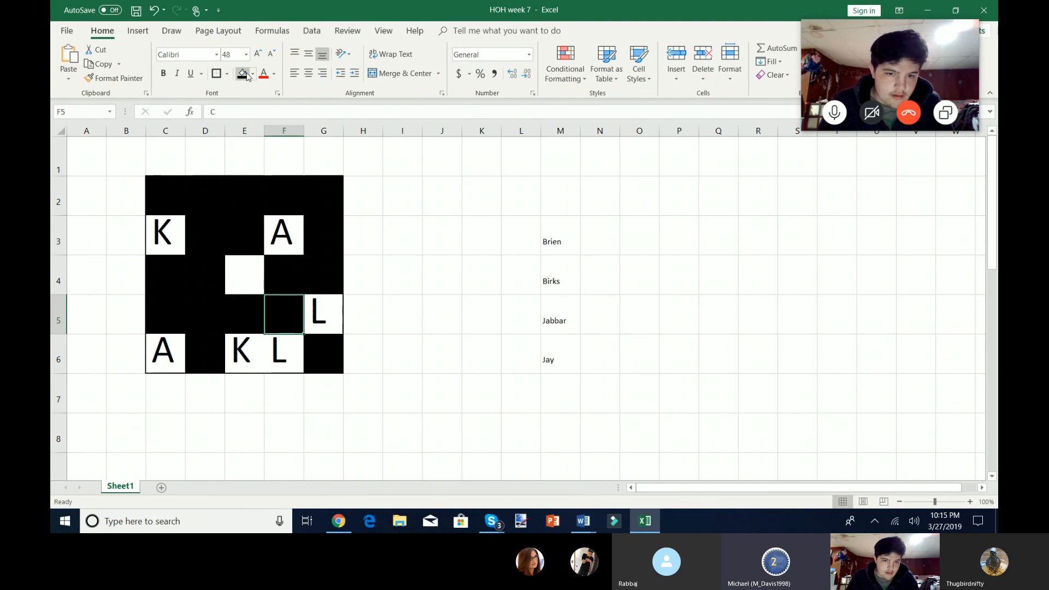
pyautogui.write('C')
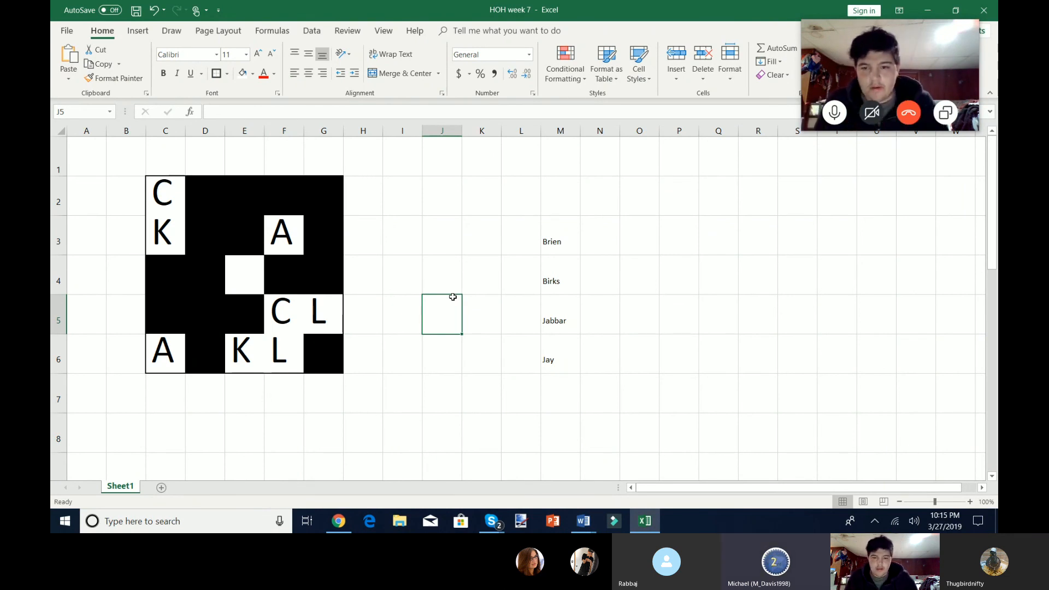
pyautogui.click(559, 281)
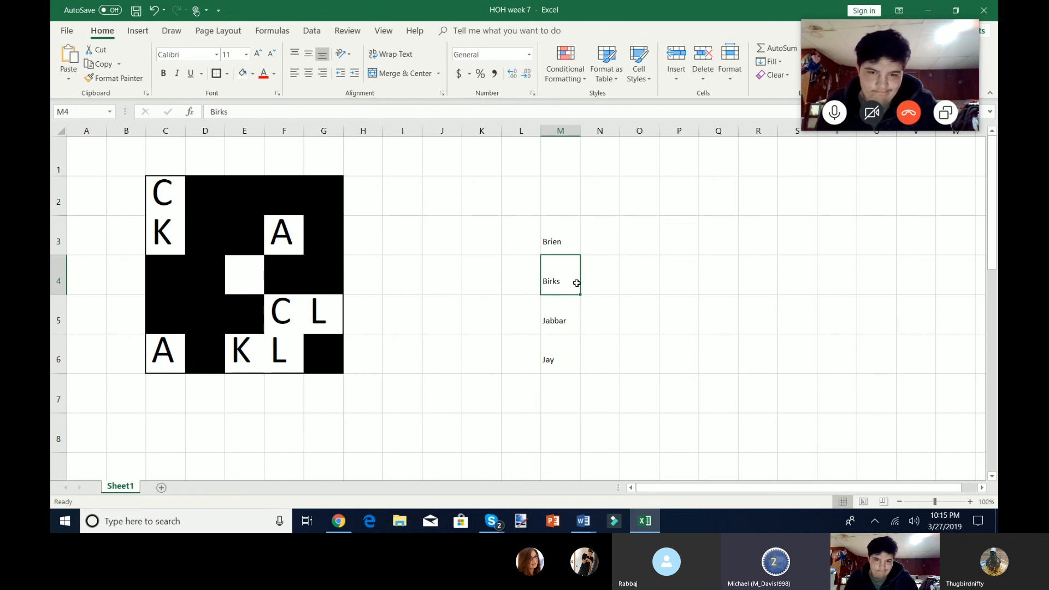
pyautogui.click(442, 274)
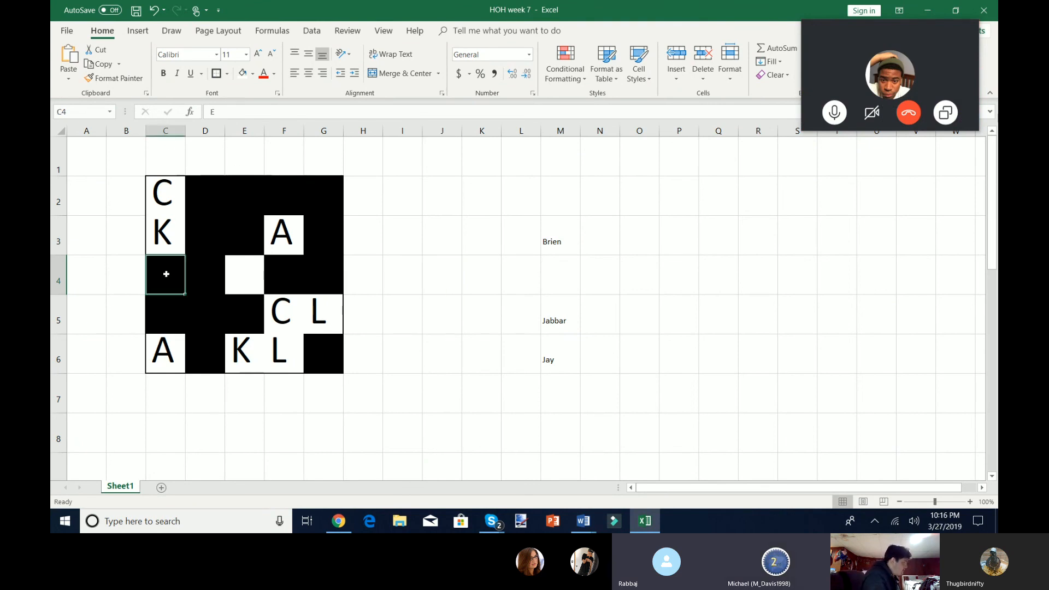
# - Reveal the E at C4, then flip the E2 tile showing a G before covering it again
pyautogui.write('E')
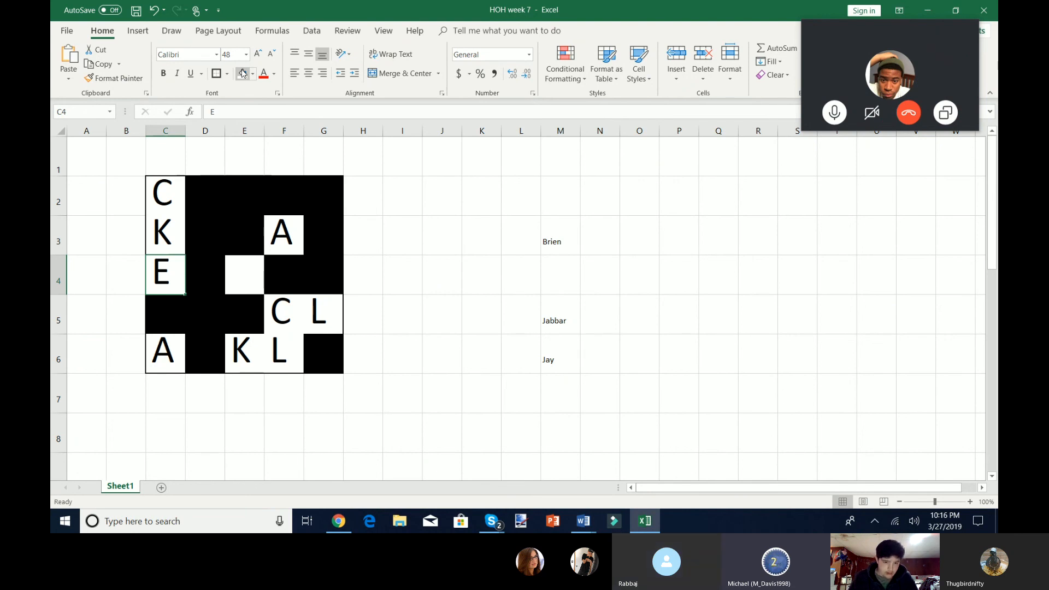
pyautogui.click(481, 196)
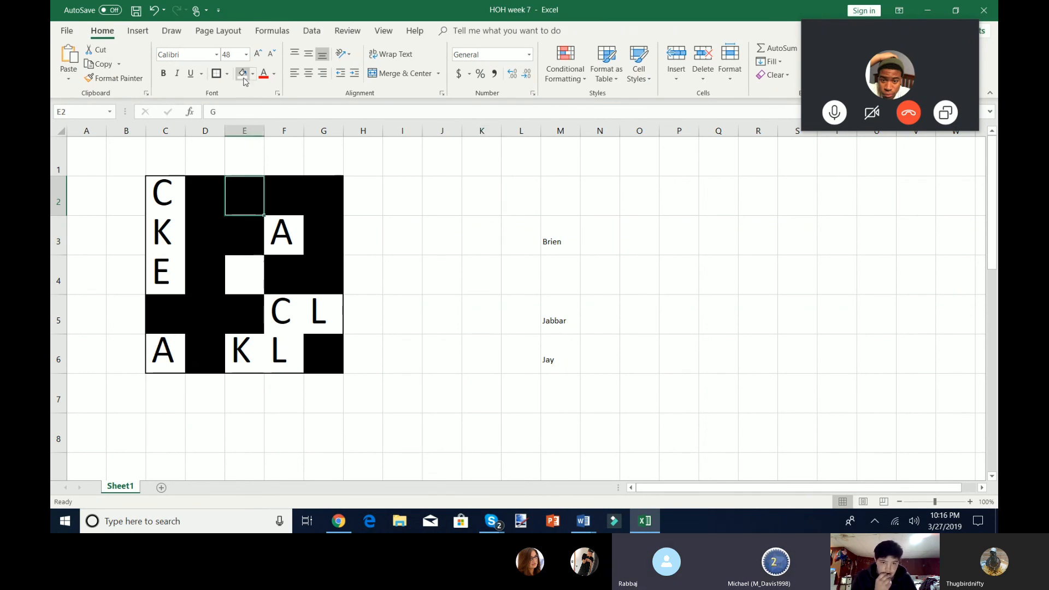
pyautogui.write('G')
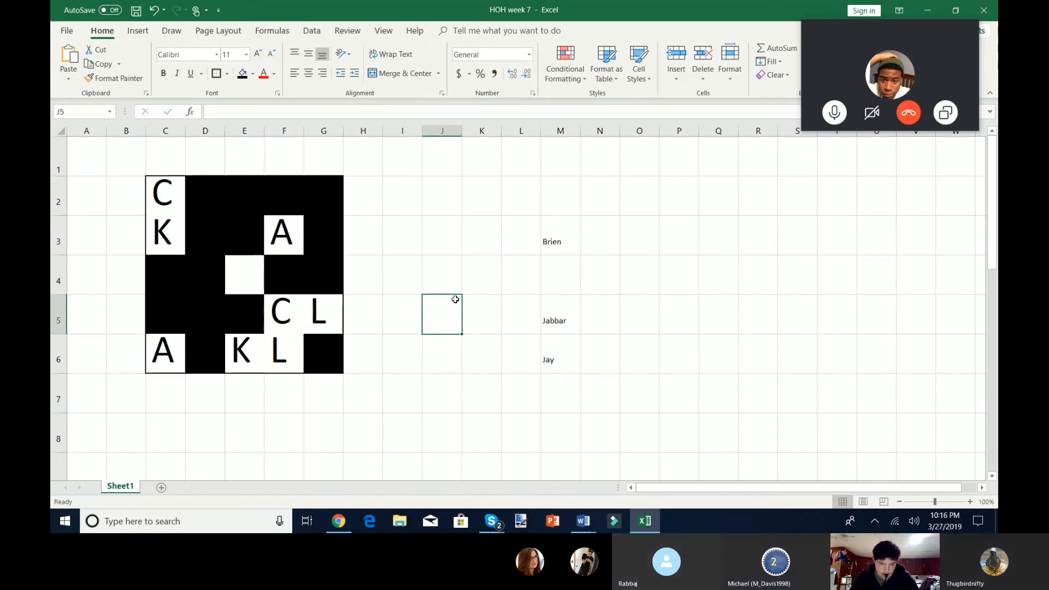
# - Uncover C4 and D5 so both show E, a matched pair
pyautogui.click(165, 275)
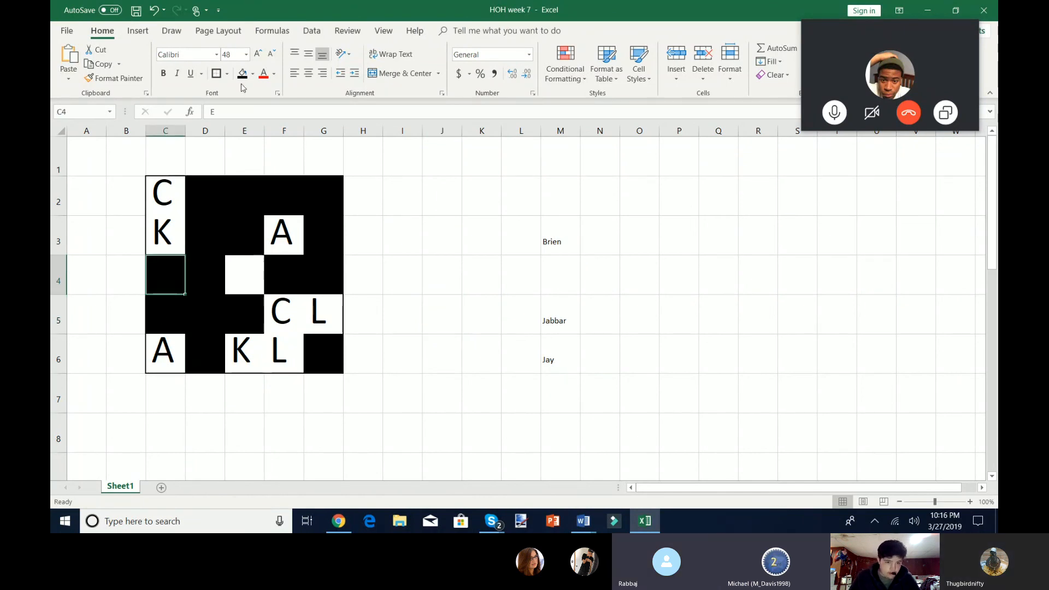
pyautogui.write('E')
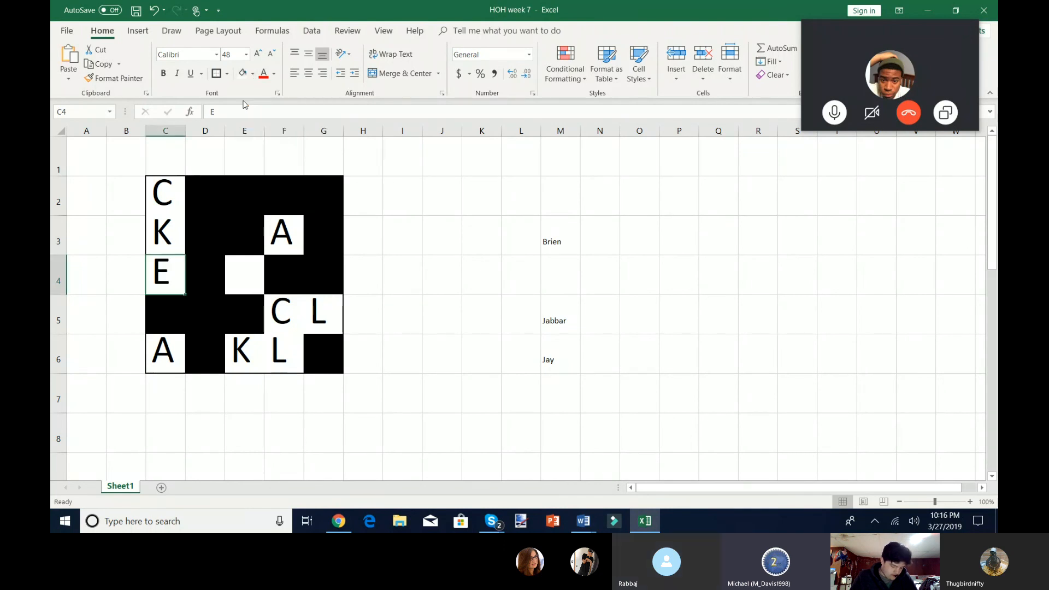
pyautogui.click(402, 275)
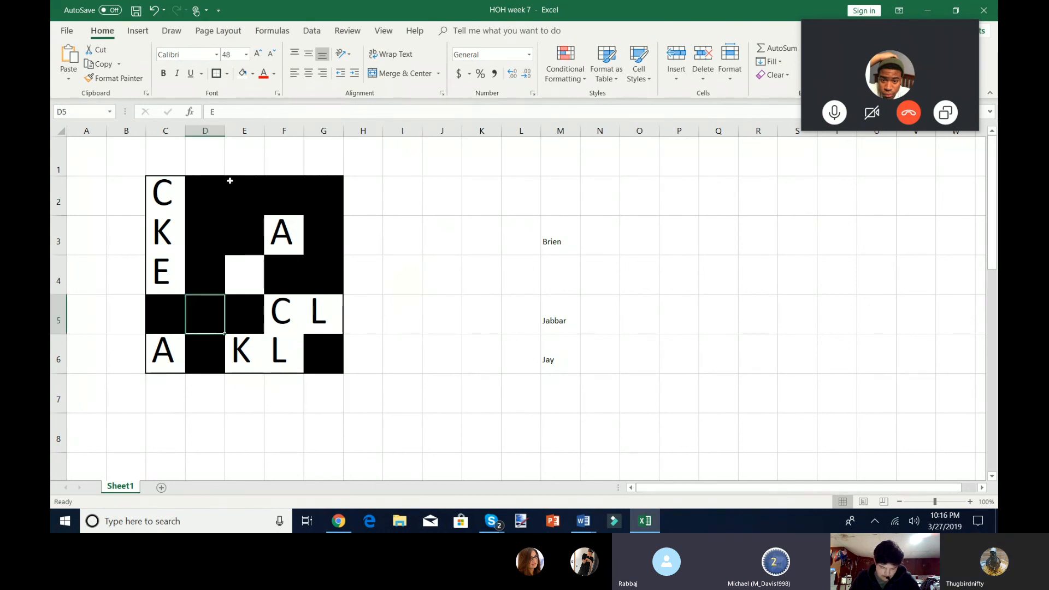
pyautogui.write('E')
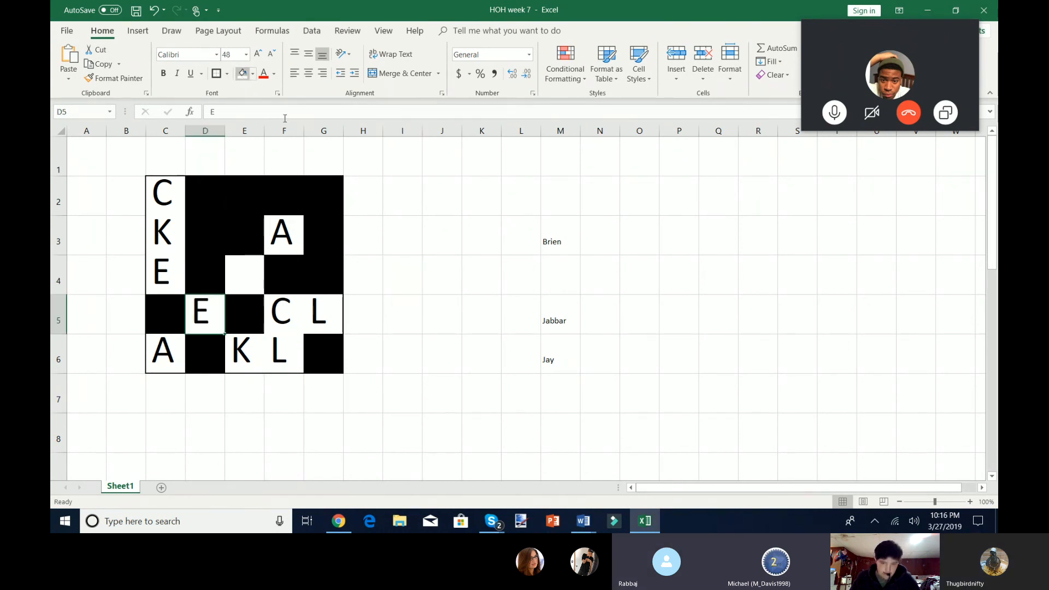
# - Clear Brien's name from the list after the E pair is matched
pyautogui.click(481, 353)
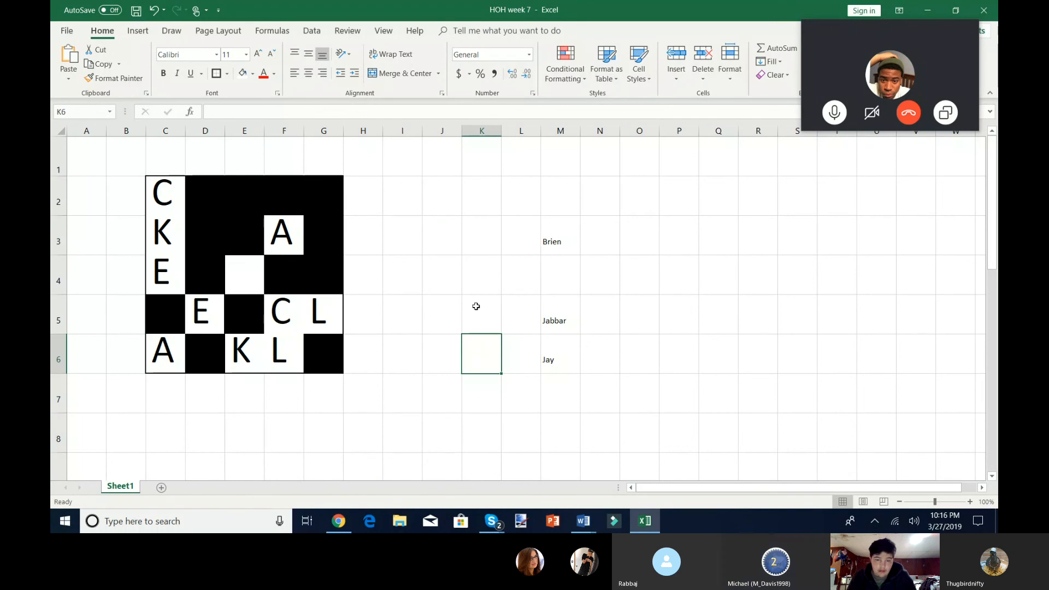
pyautogui.click(481, 313)
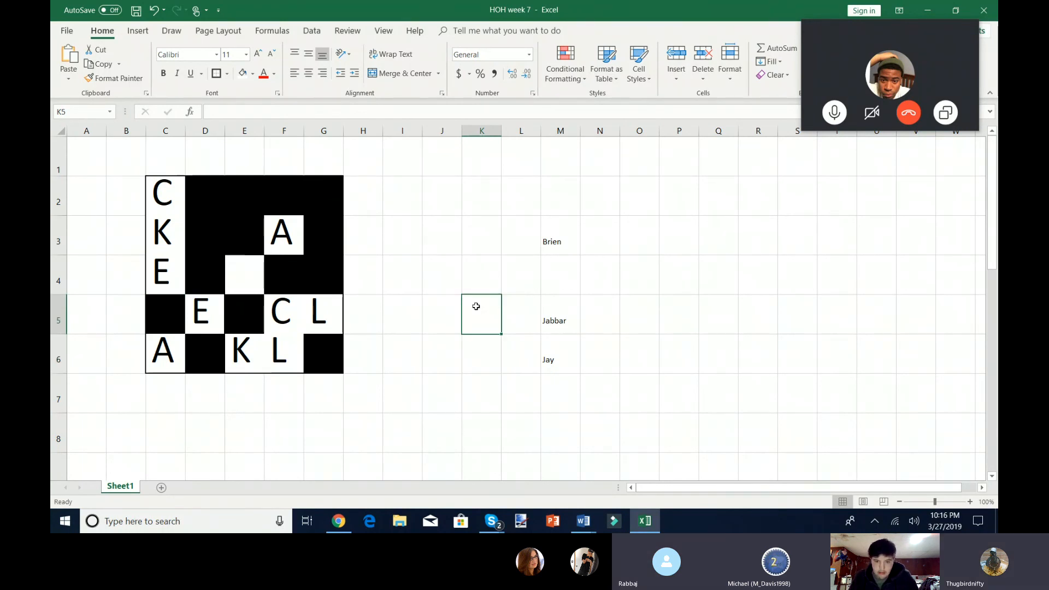
pyautogui.click(559, 235)
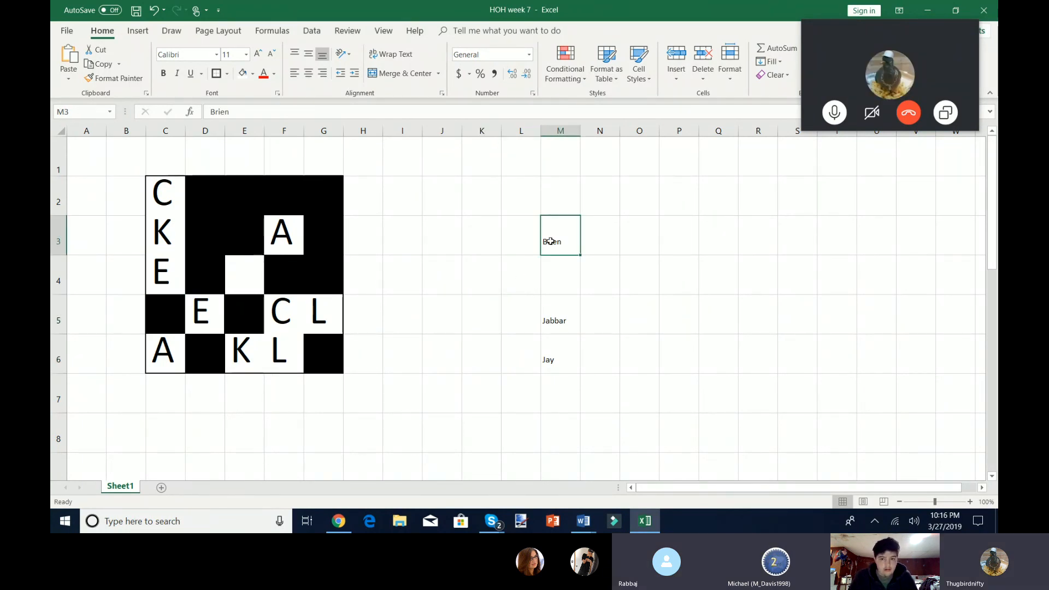
pyautogui.click(481, 315)
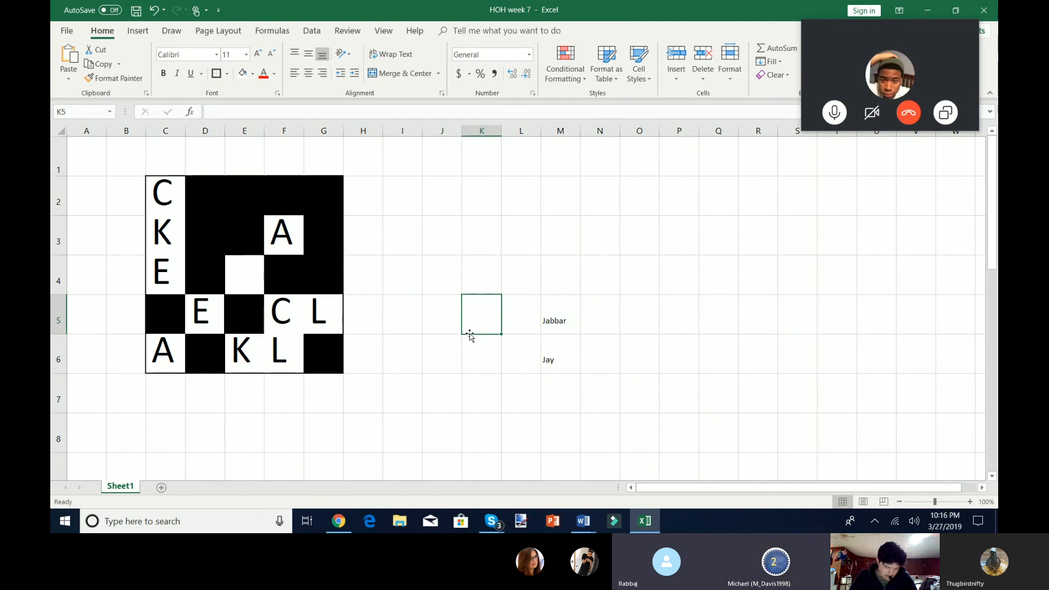
pyautogui.moveTo(451, 4)
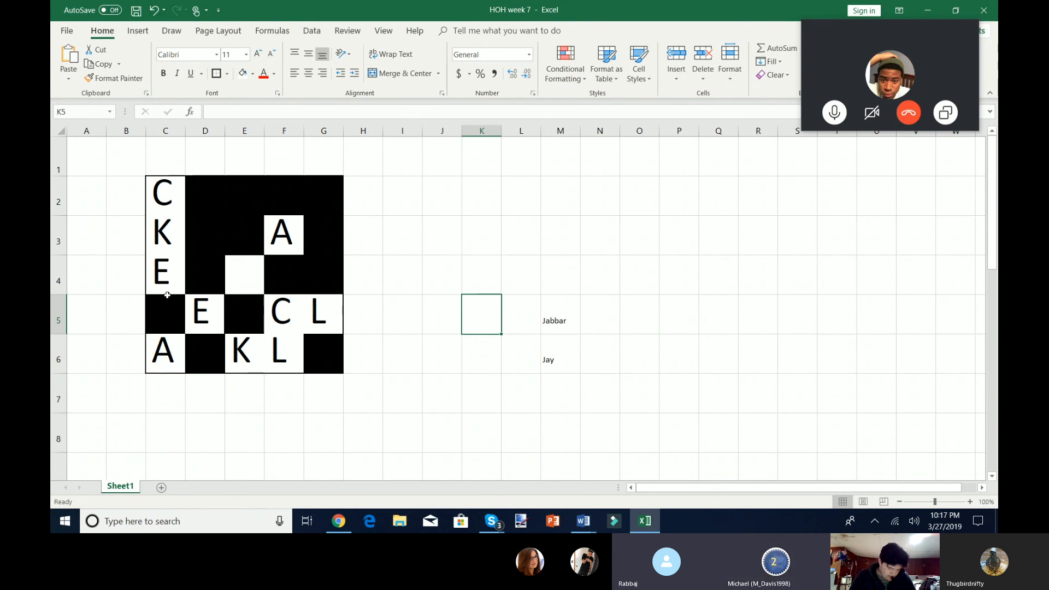
# - Uncover the I at C5, then flip E5 to show a D and cover it again
pyautogui.write('I')
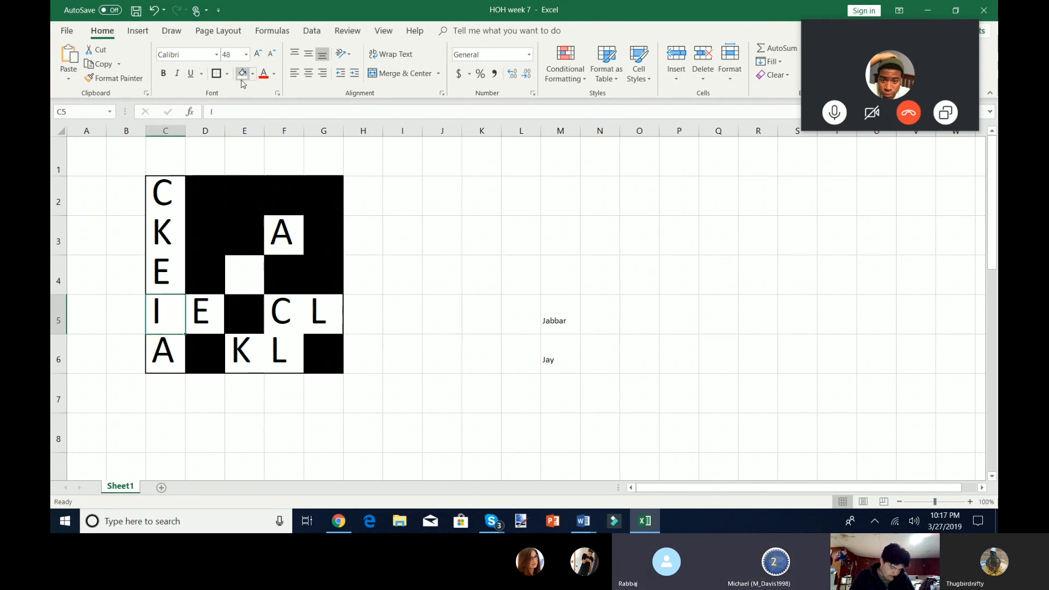
pyautogui.click(402, 354)
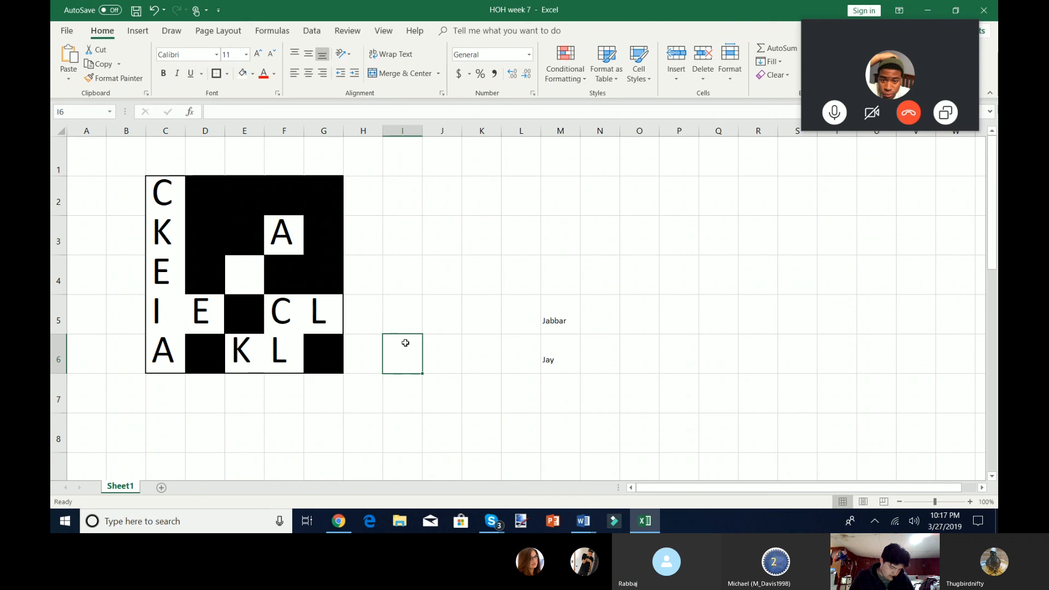
pyautogui.moveTo(577, 4)
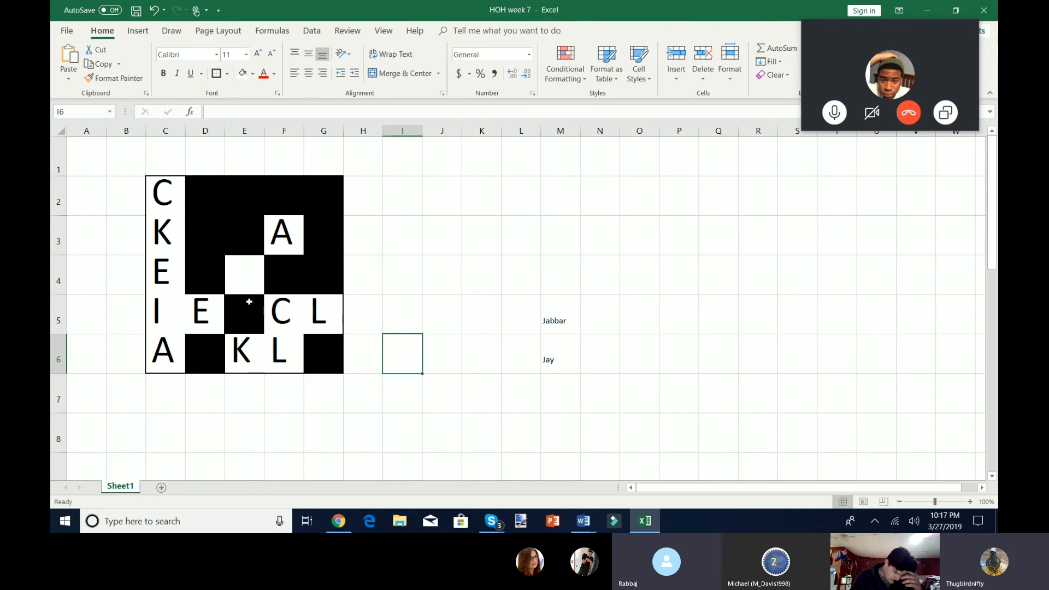
pyautogui.click(243, 313)
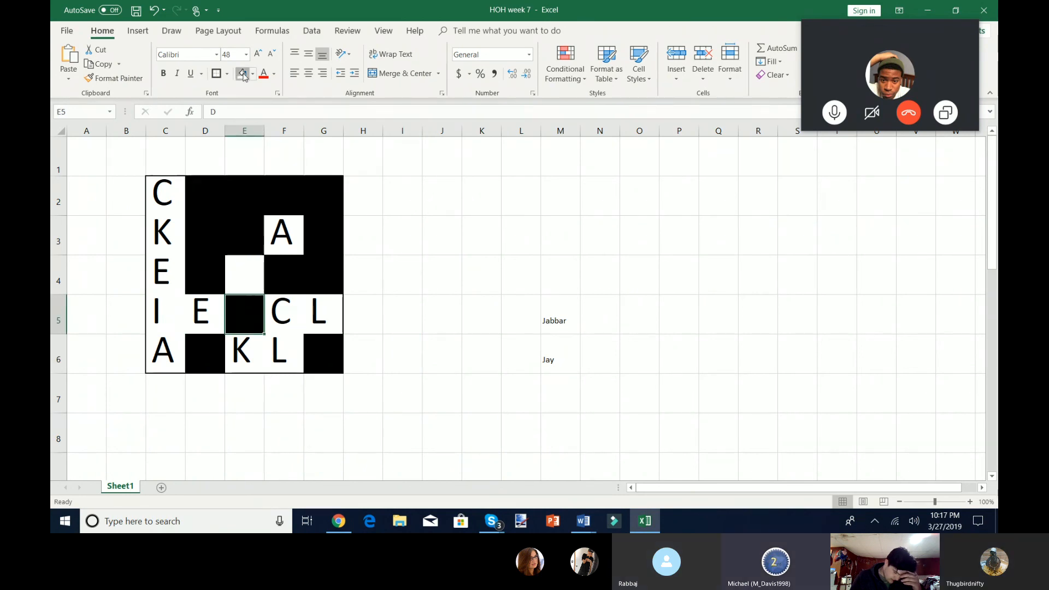
pyautogui.click(251, 73)
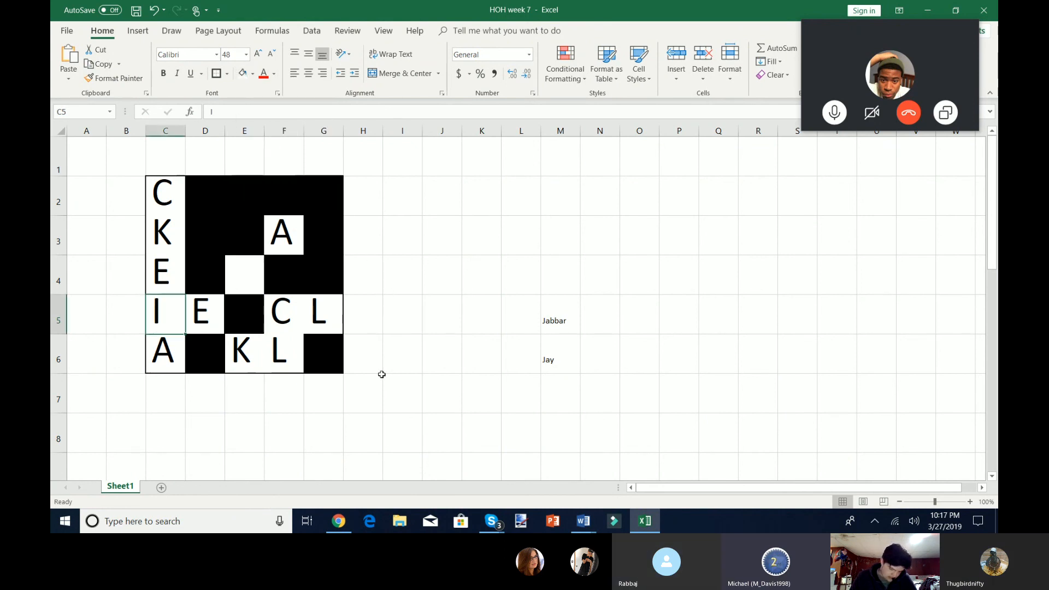
pyautogui.click(363, 395)
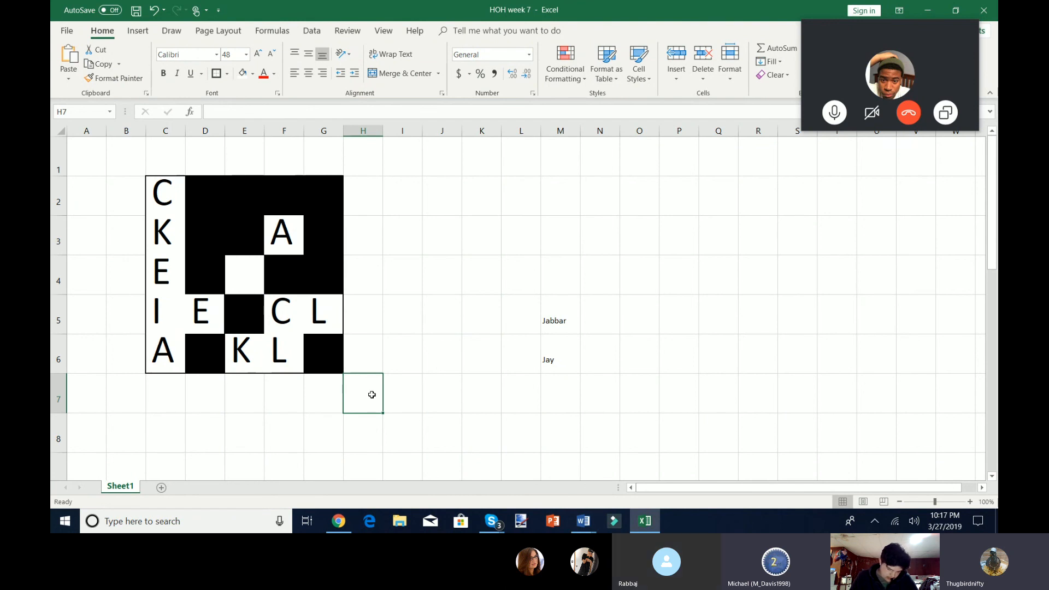